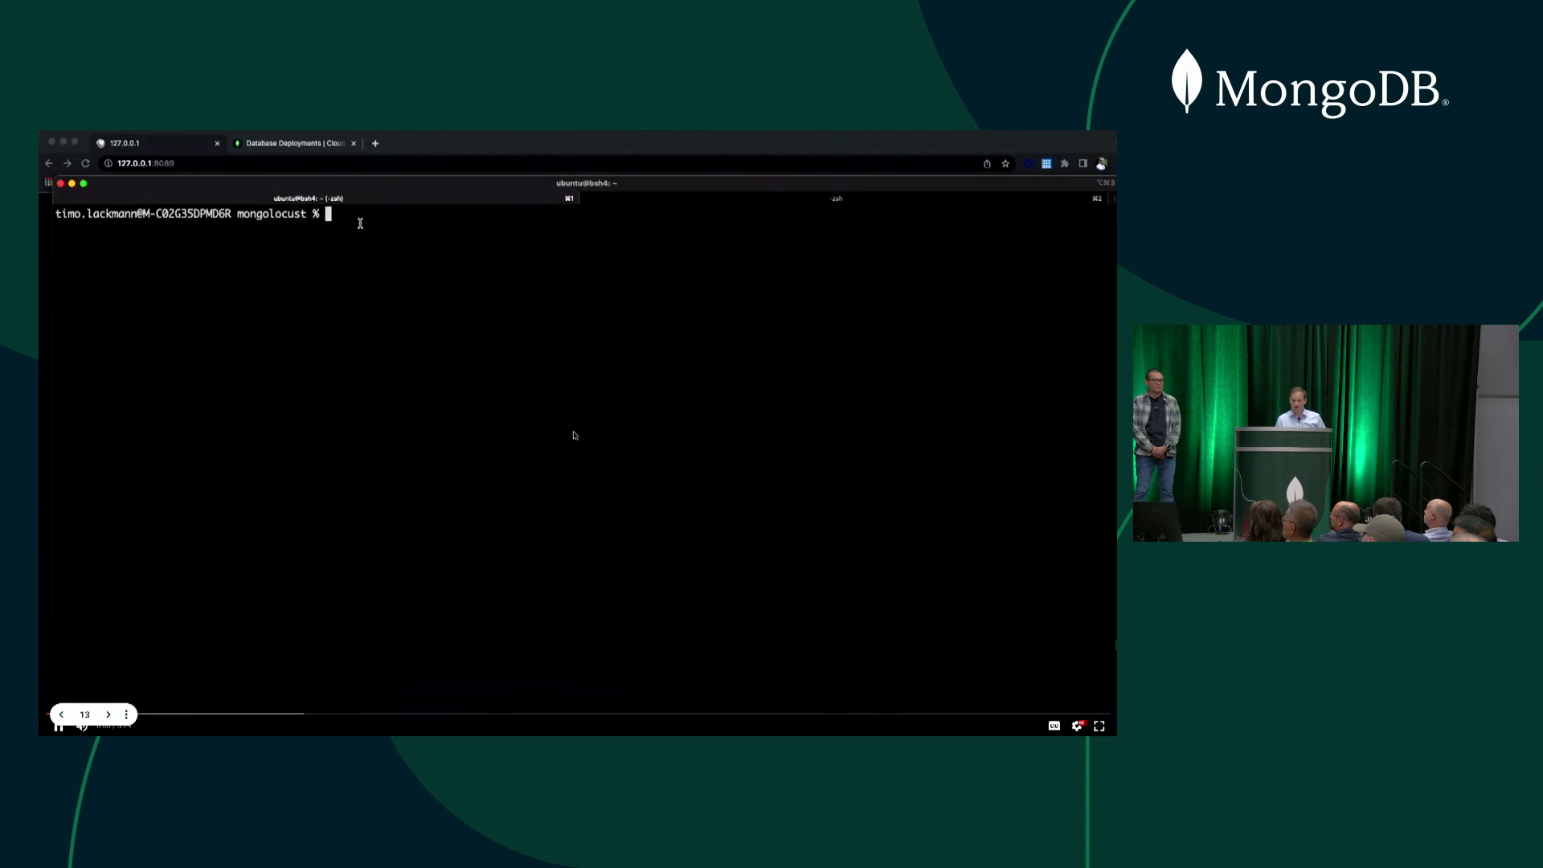
# - Run ./redeploy.sh to recreate the Locust master and worker resources
pyautogui.write('./redeploy.sh')
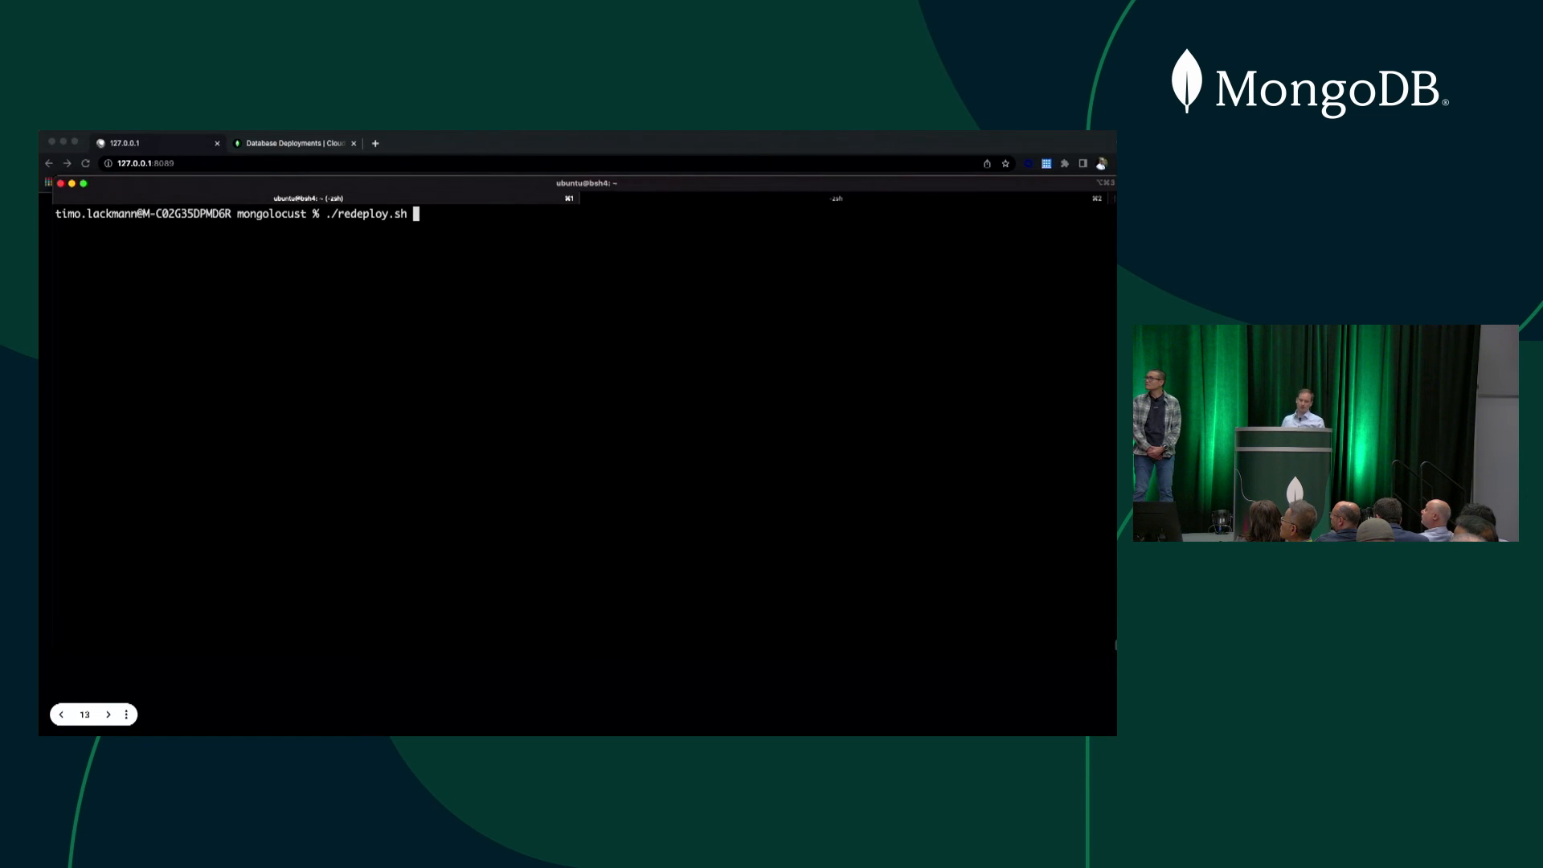
pyautogui.press('enter')
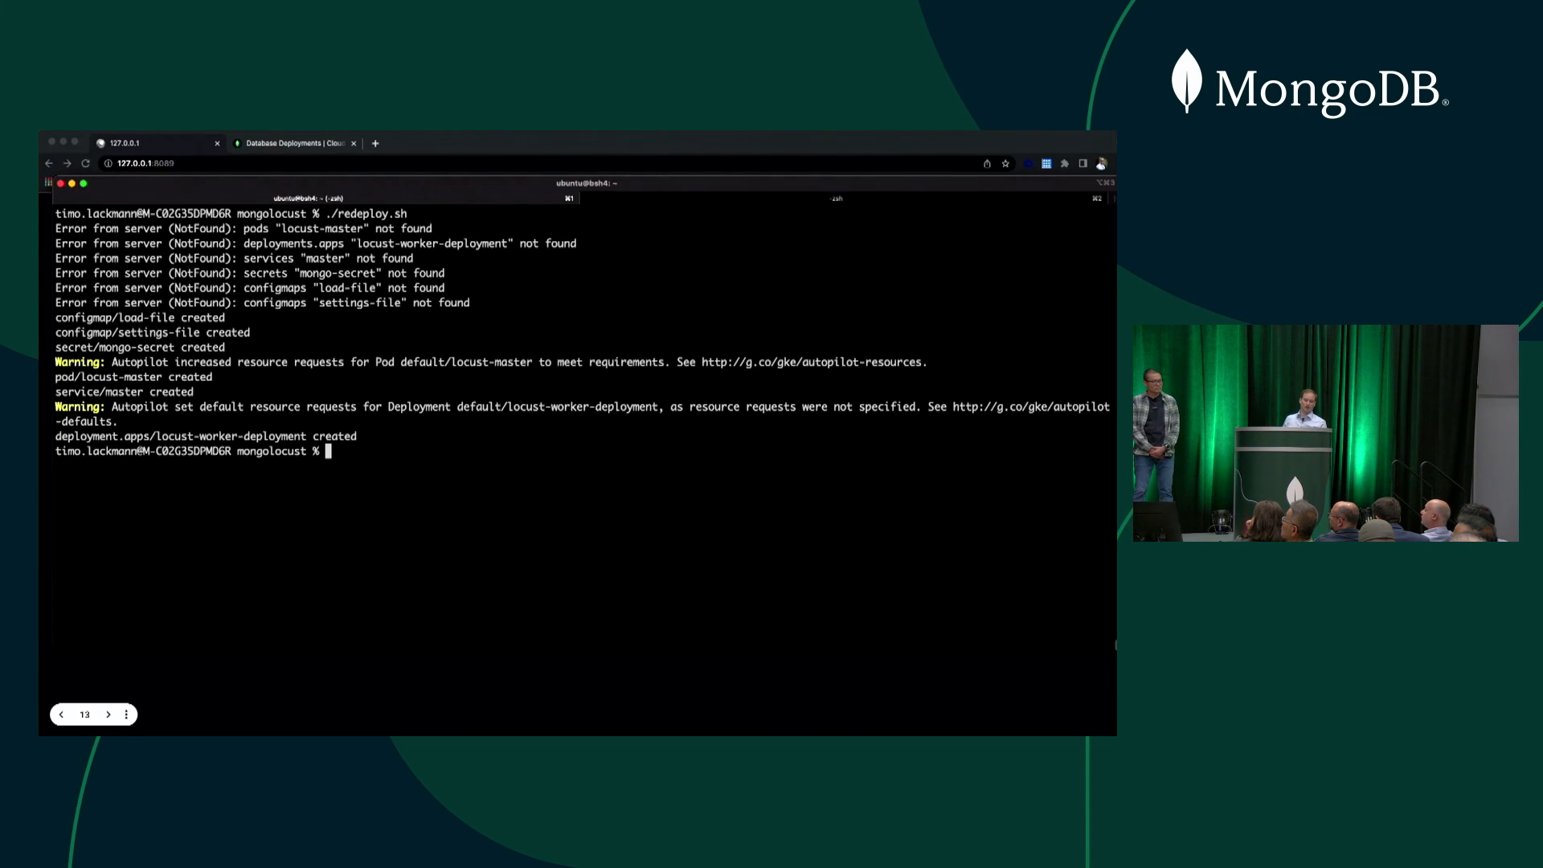
# - Forward port 8089 with kubectl port-forward locust-master 8089:8089 and move to a fresh shell
pyautogui.write('kubectl')
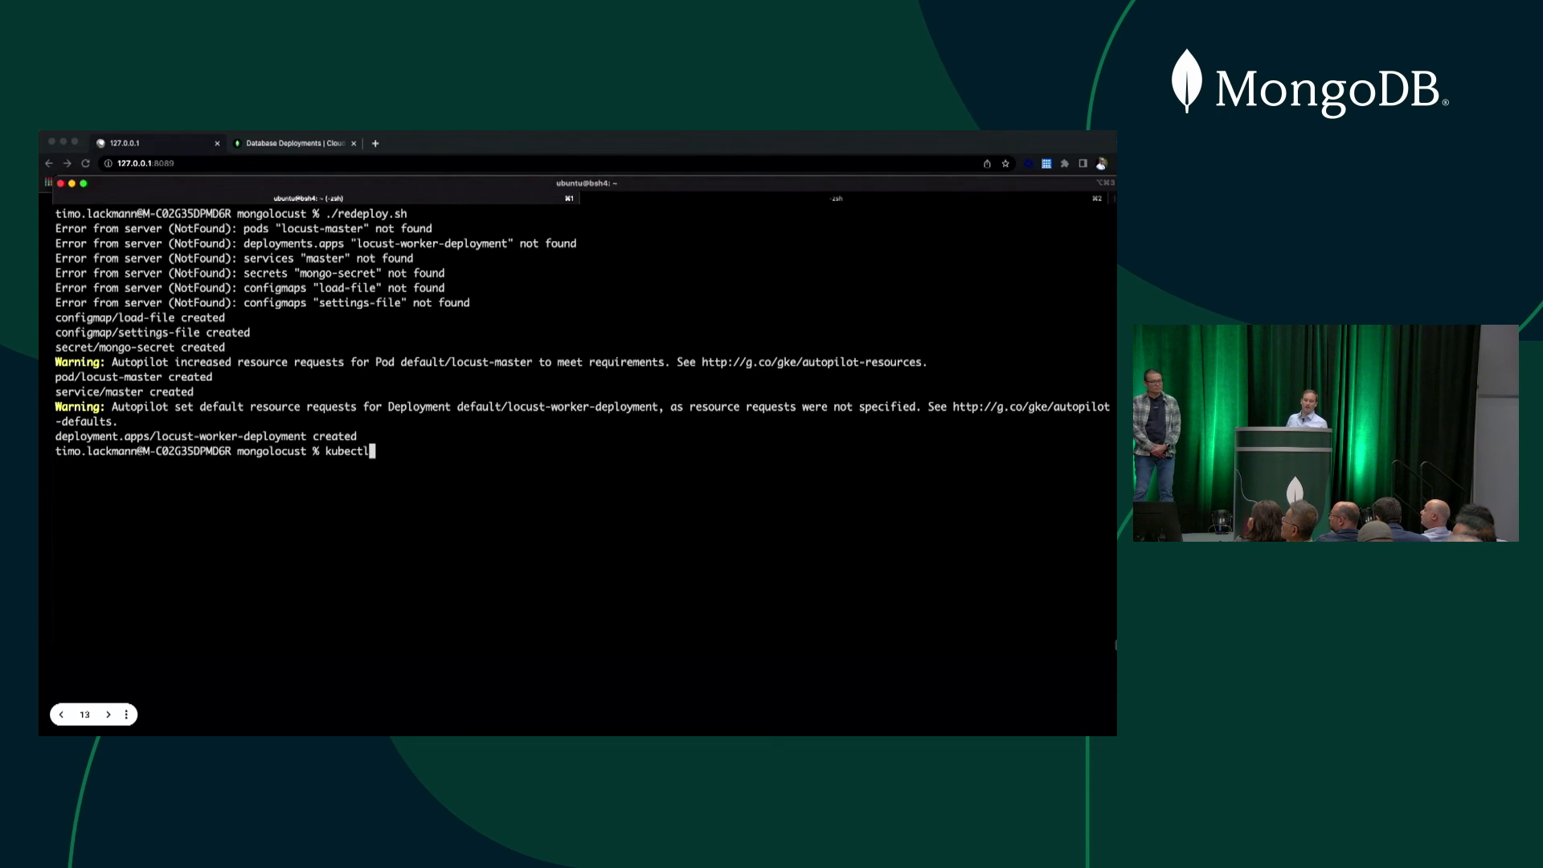
pyautogui.write('port-forward')
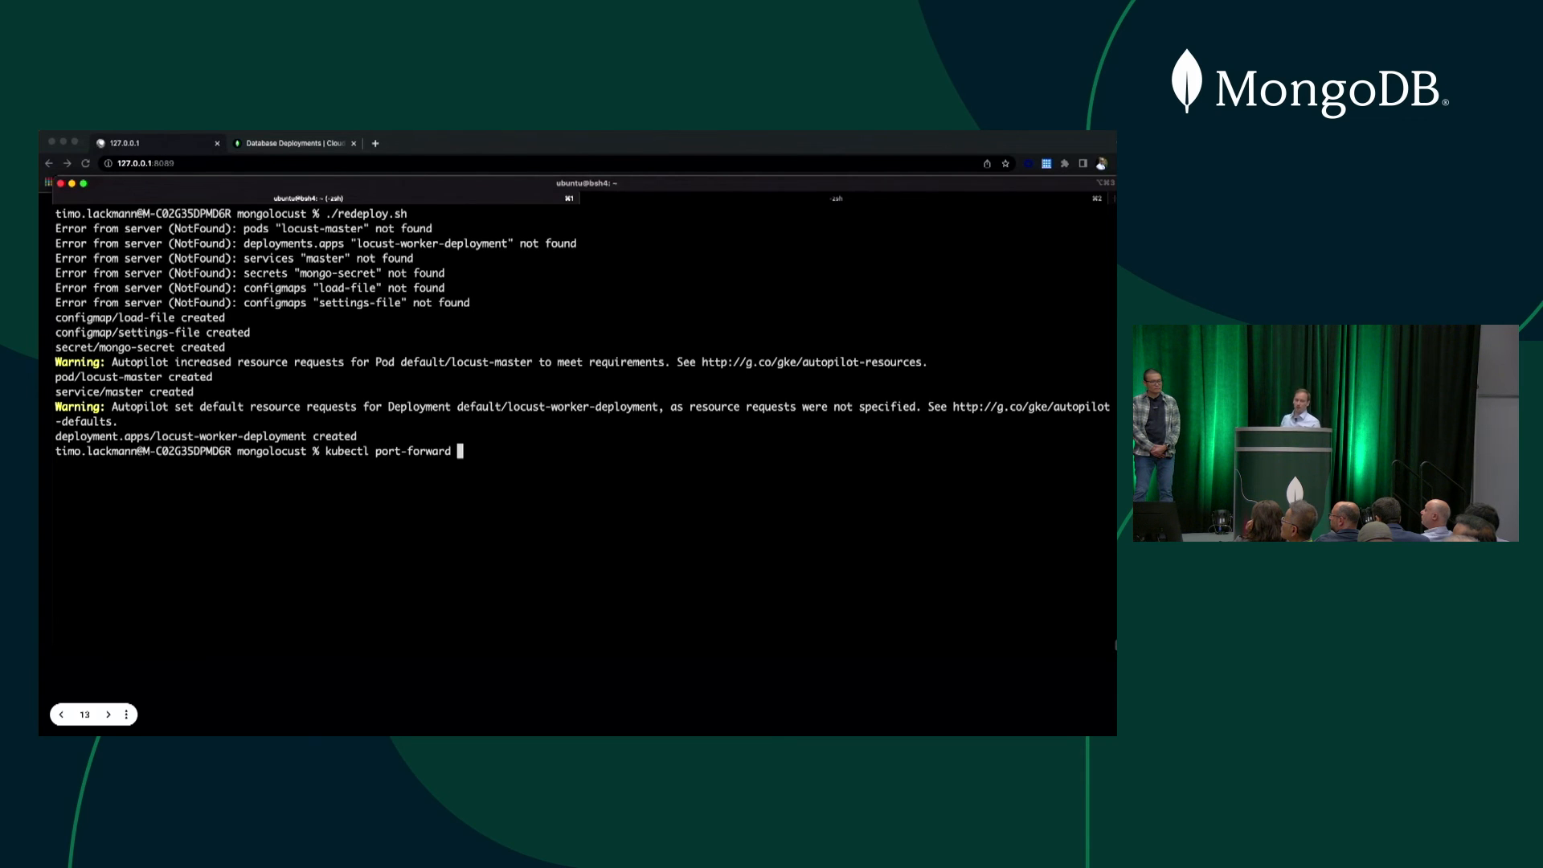
pyautogui.write('locust-')
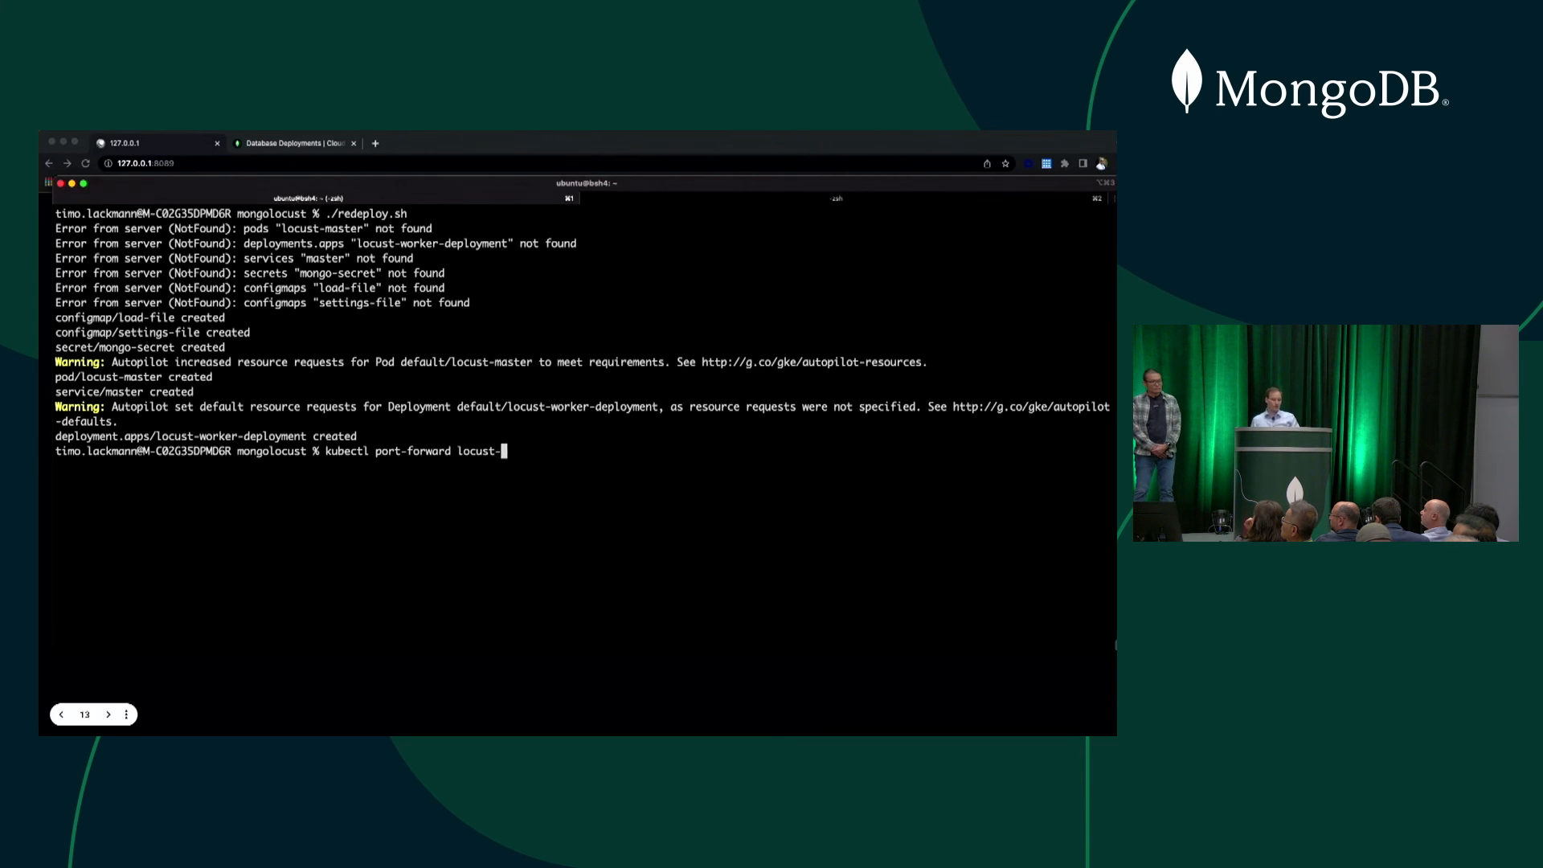
pyautogui.write('master')
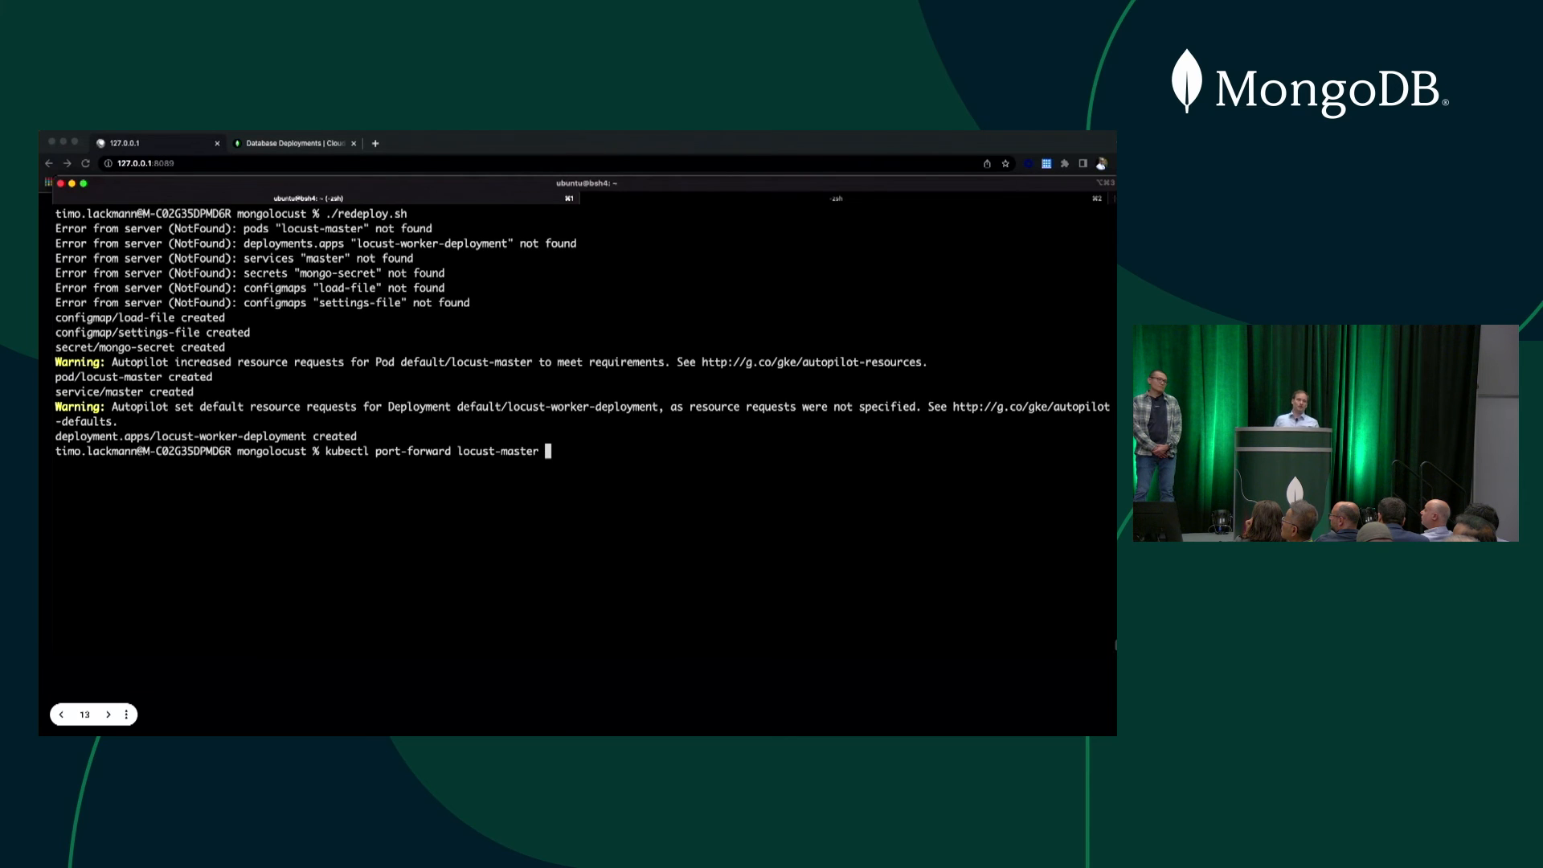
pyautogui.write('8089:8')
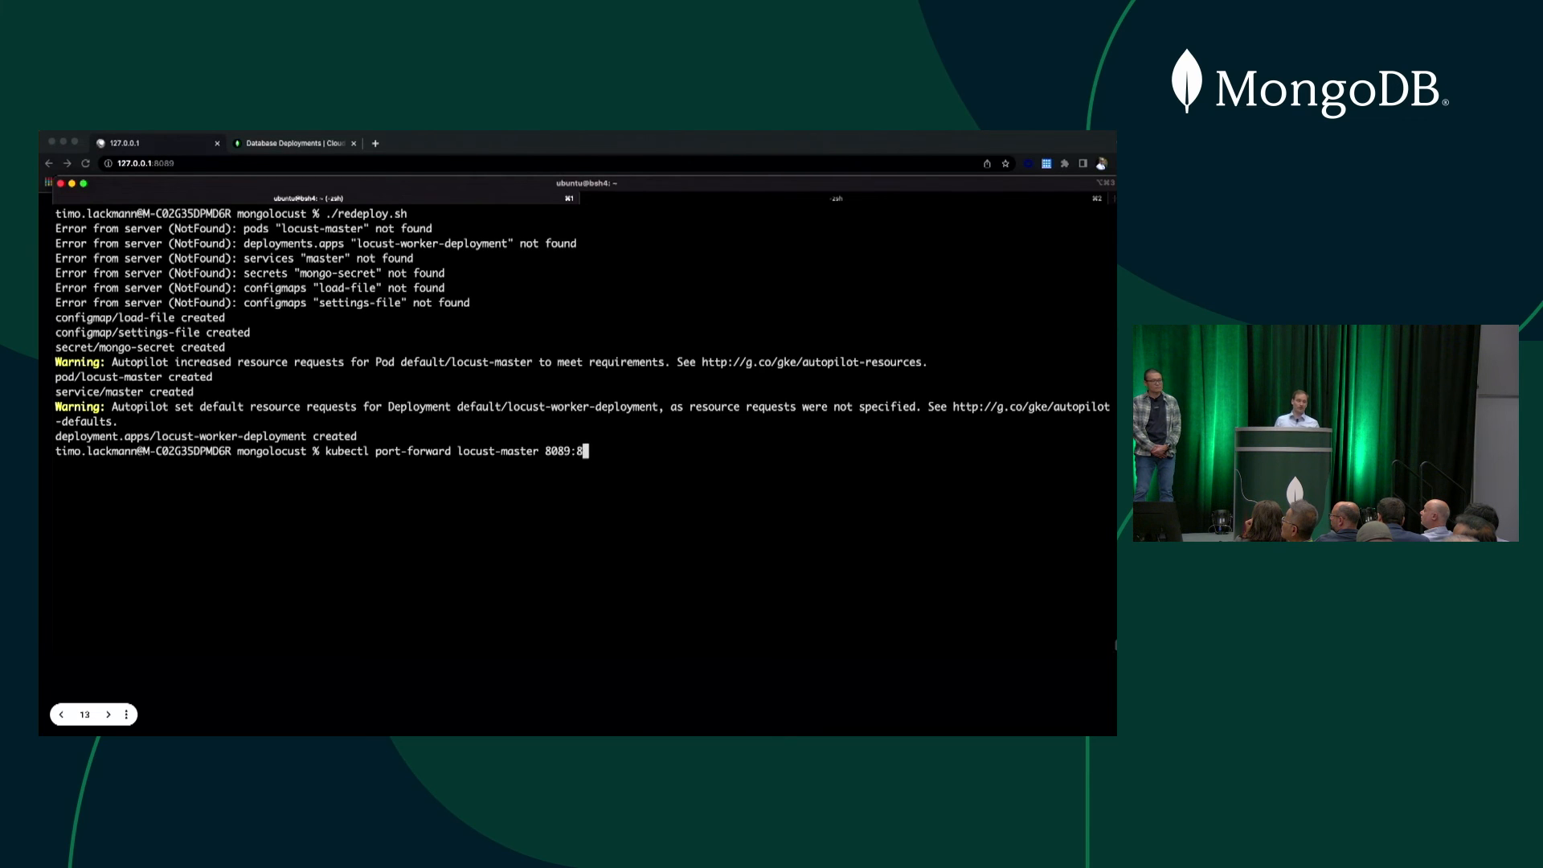
pyautogui.write('089')
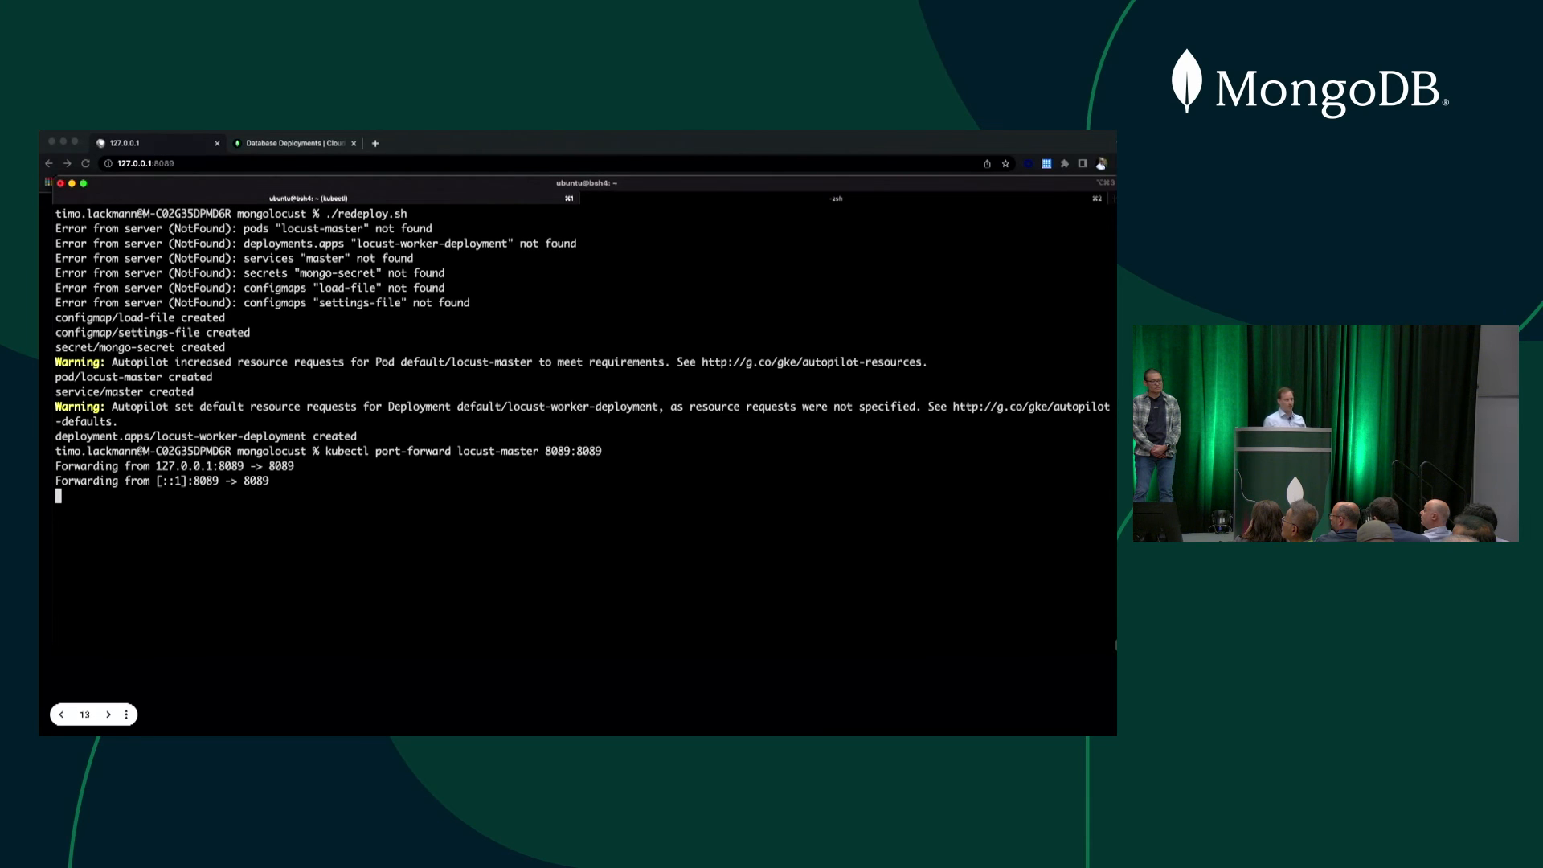
pyautogui.click(153, 143)
pyautogui.write('kubectl')
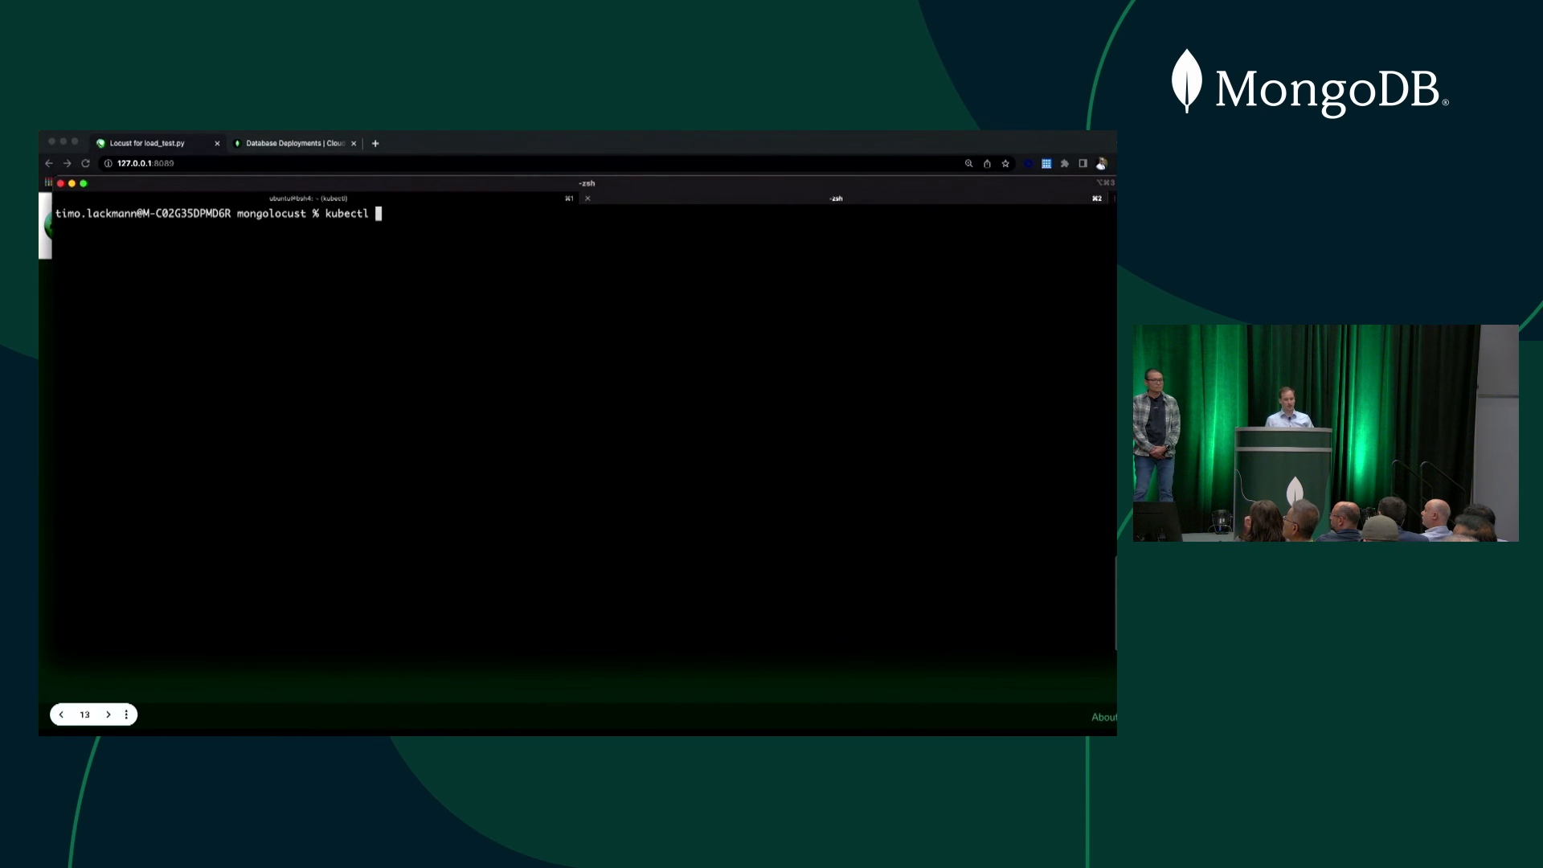
# - Scale locust-worker-deployment to 200 replicas so Locust reports 200 workers ready
pyautogui.write('scale deployment locust-worker-depl')
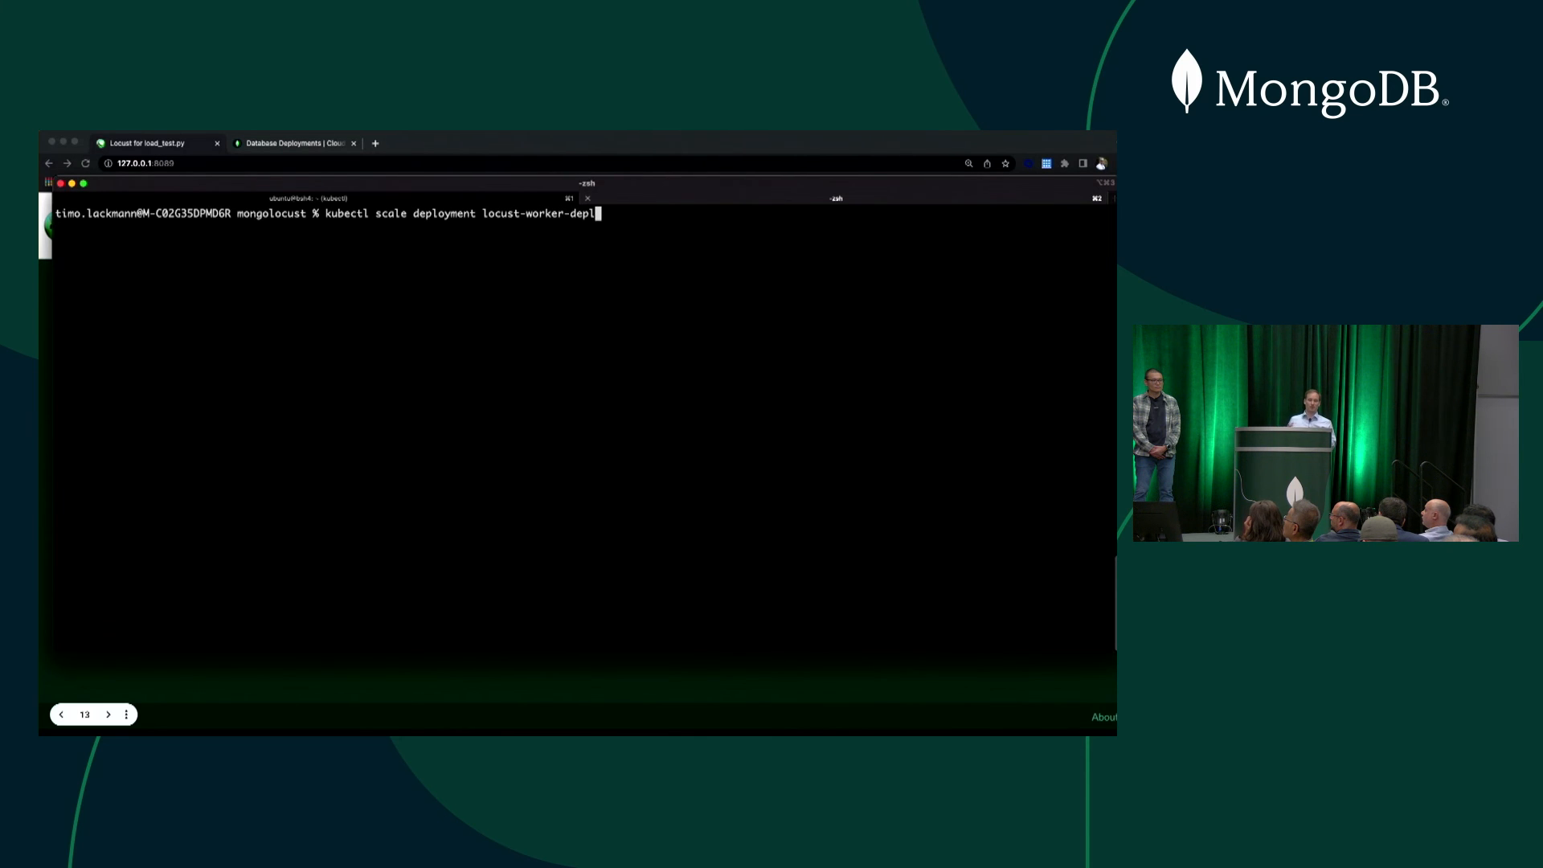
pyautogui.write('oyment --repli')
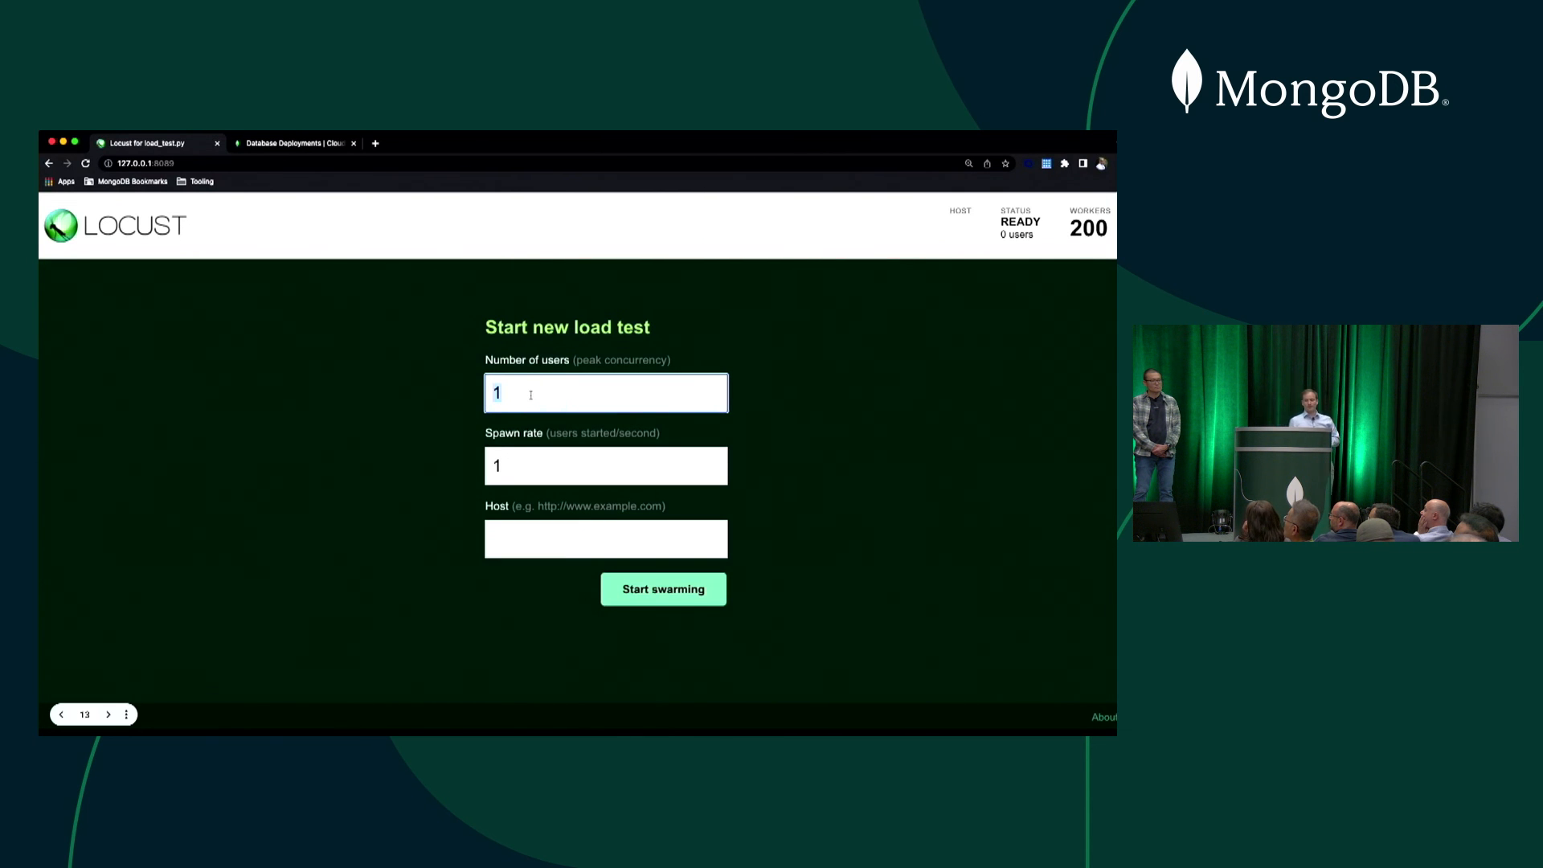
# - Start swarming with 200 users at spawn rate 10, reaching ~130k RPS with 0% failures
pyautogui.write('200')
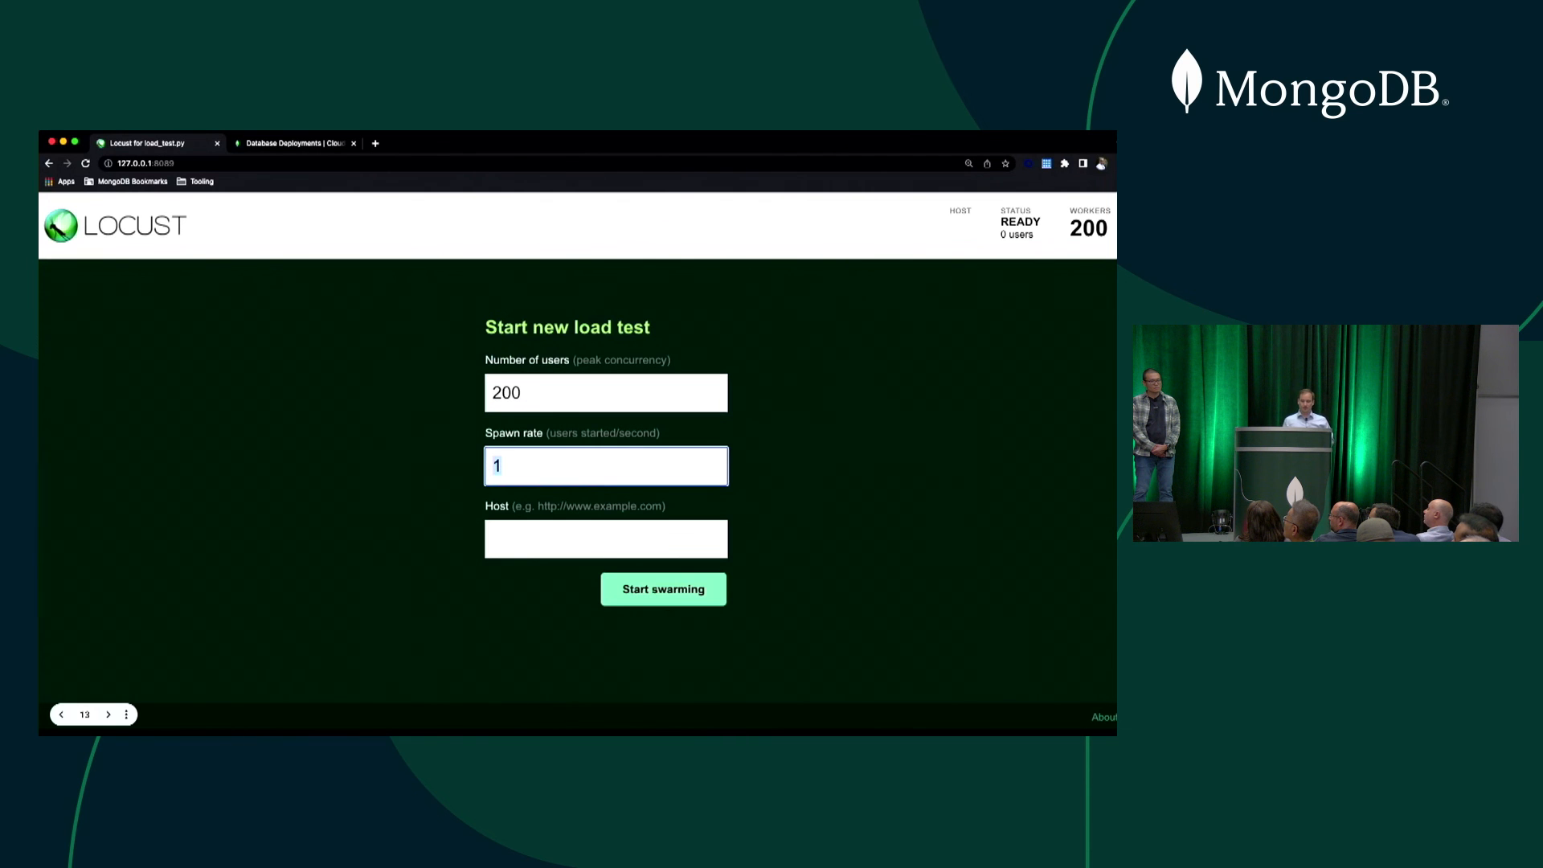
pyautogui.write('0')
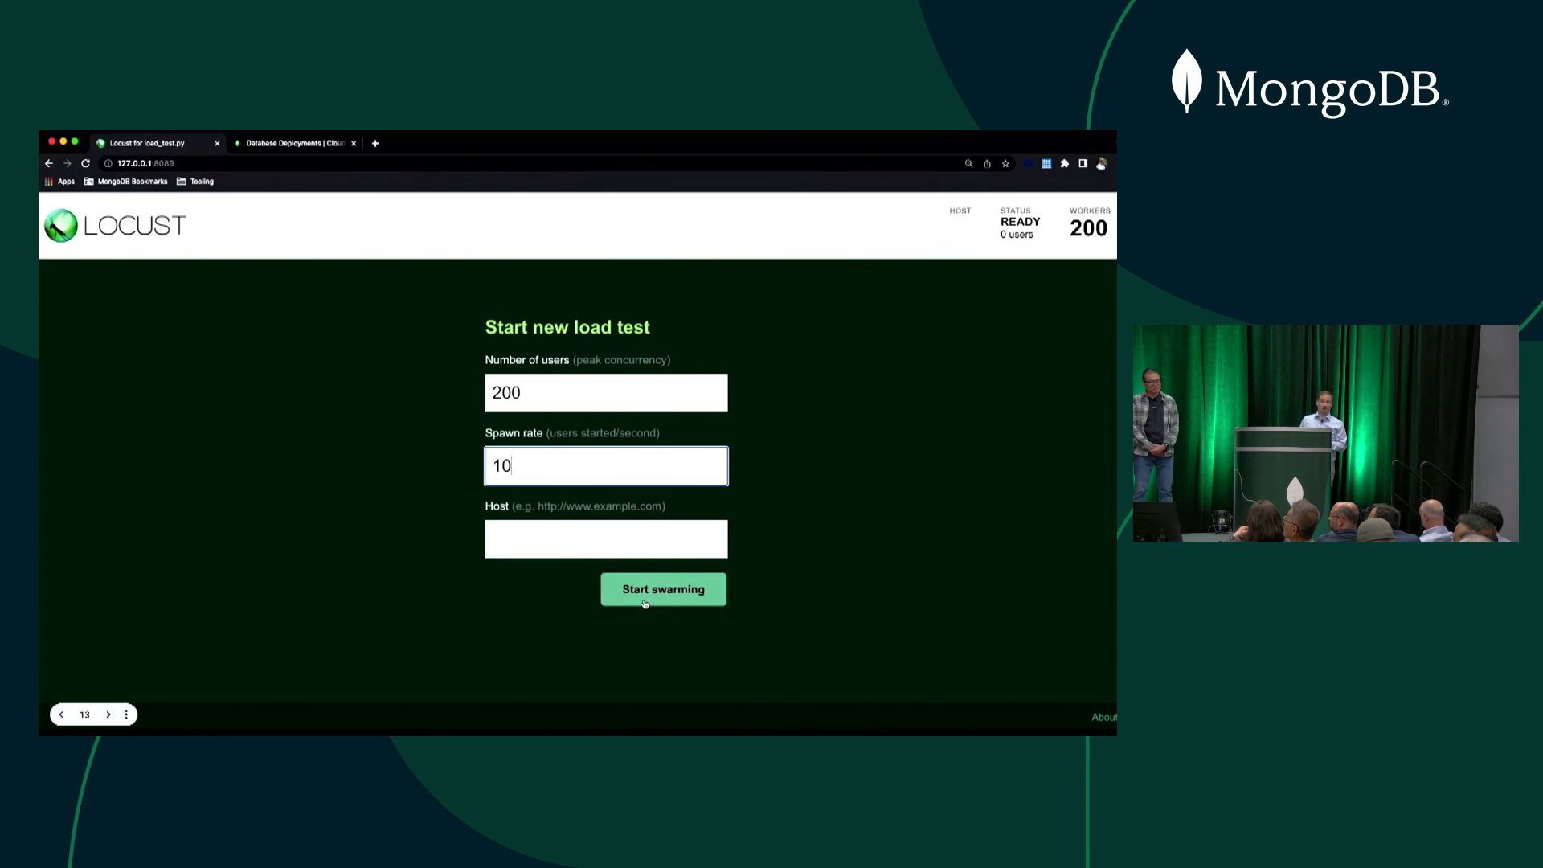
pyautogui.click(664, 589)
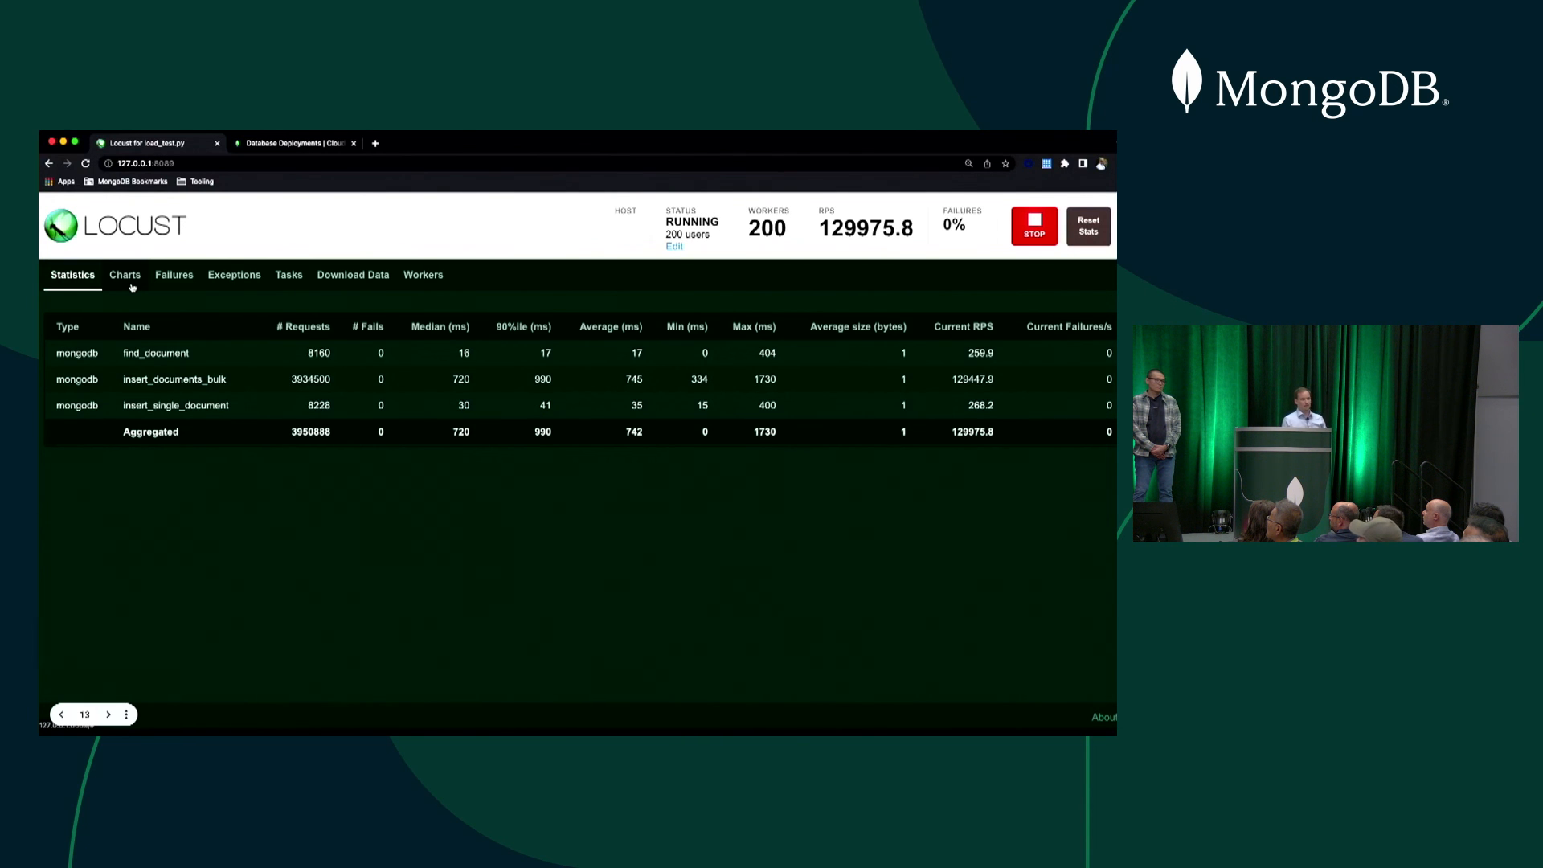
# - Show the Charts view with total requests per second plateauing near 130k
pyautogui.click(124, 275)
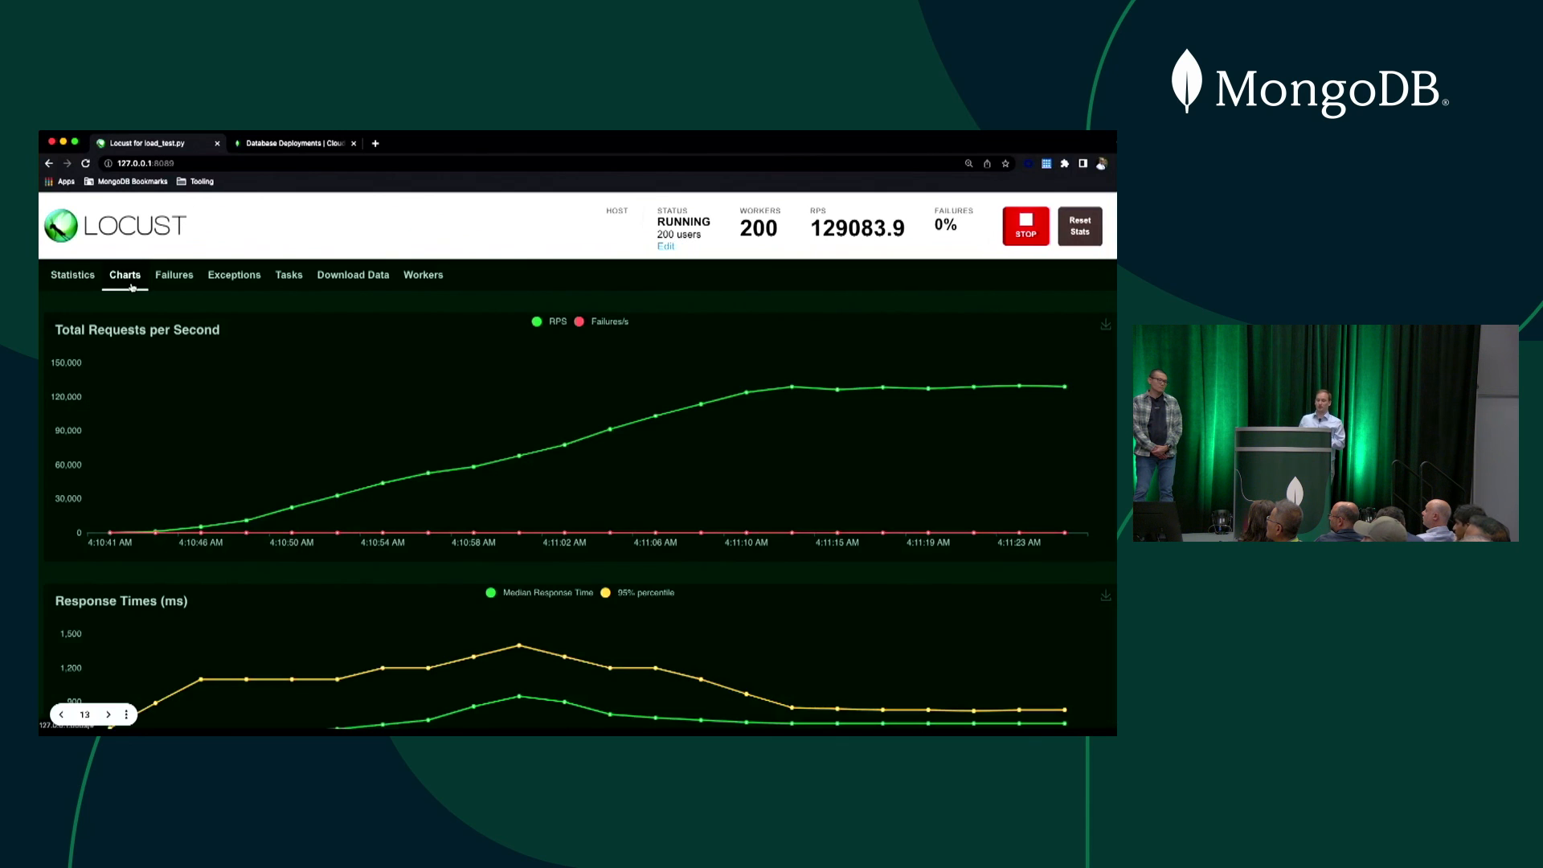
pyautogui.moveTo(728, 438)
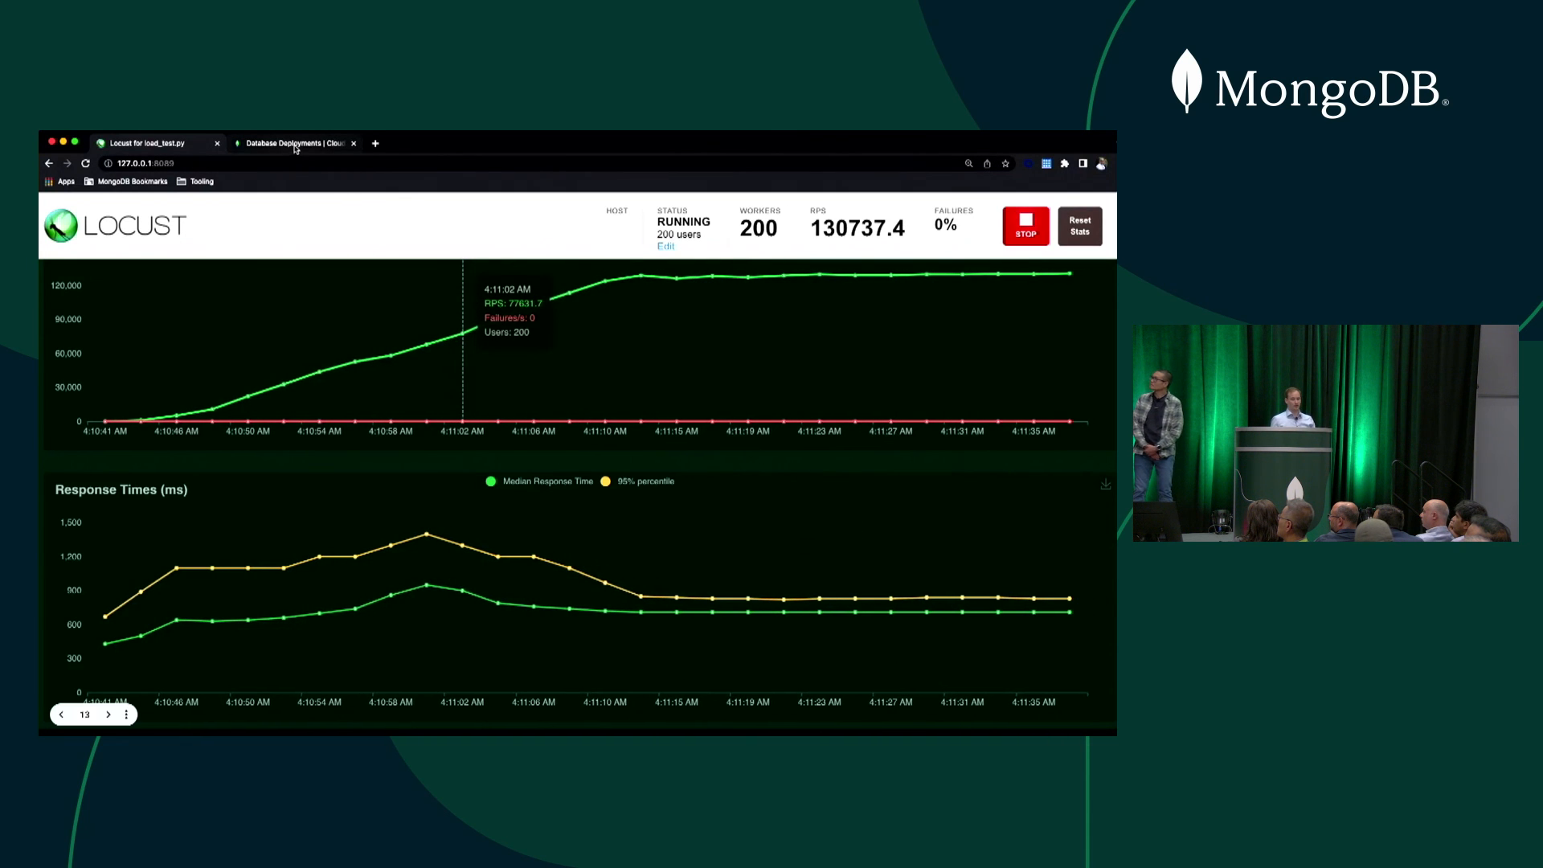
# - View MDBW22 real-time metrics: ~129k inserts/s, ~25% CPU, 649 connections
pyautogui.click(296, 143)
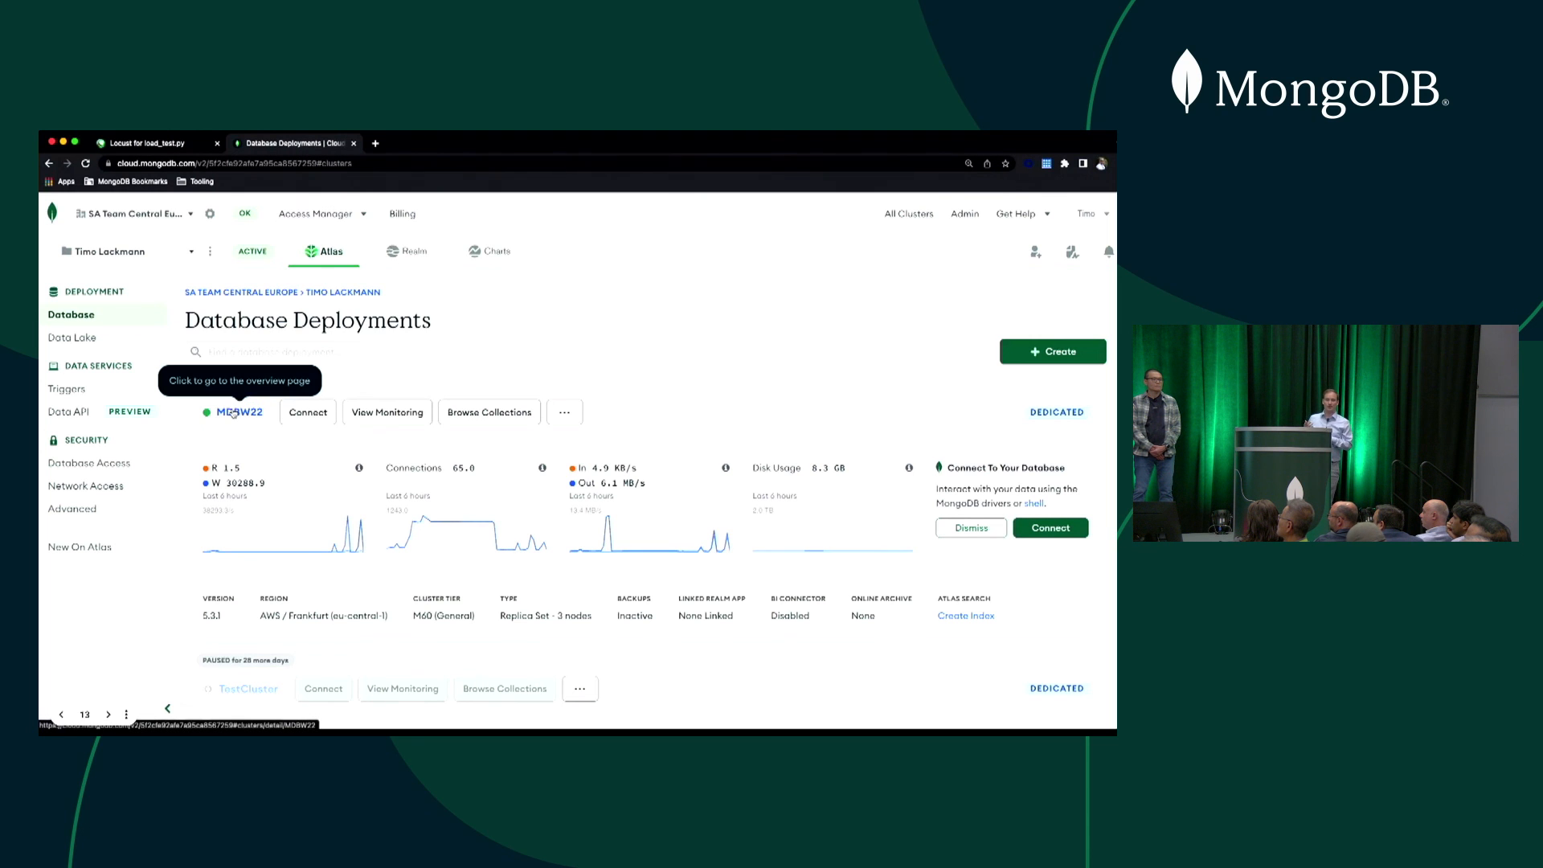
pyautogui.click(239, 412)
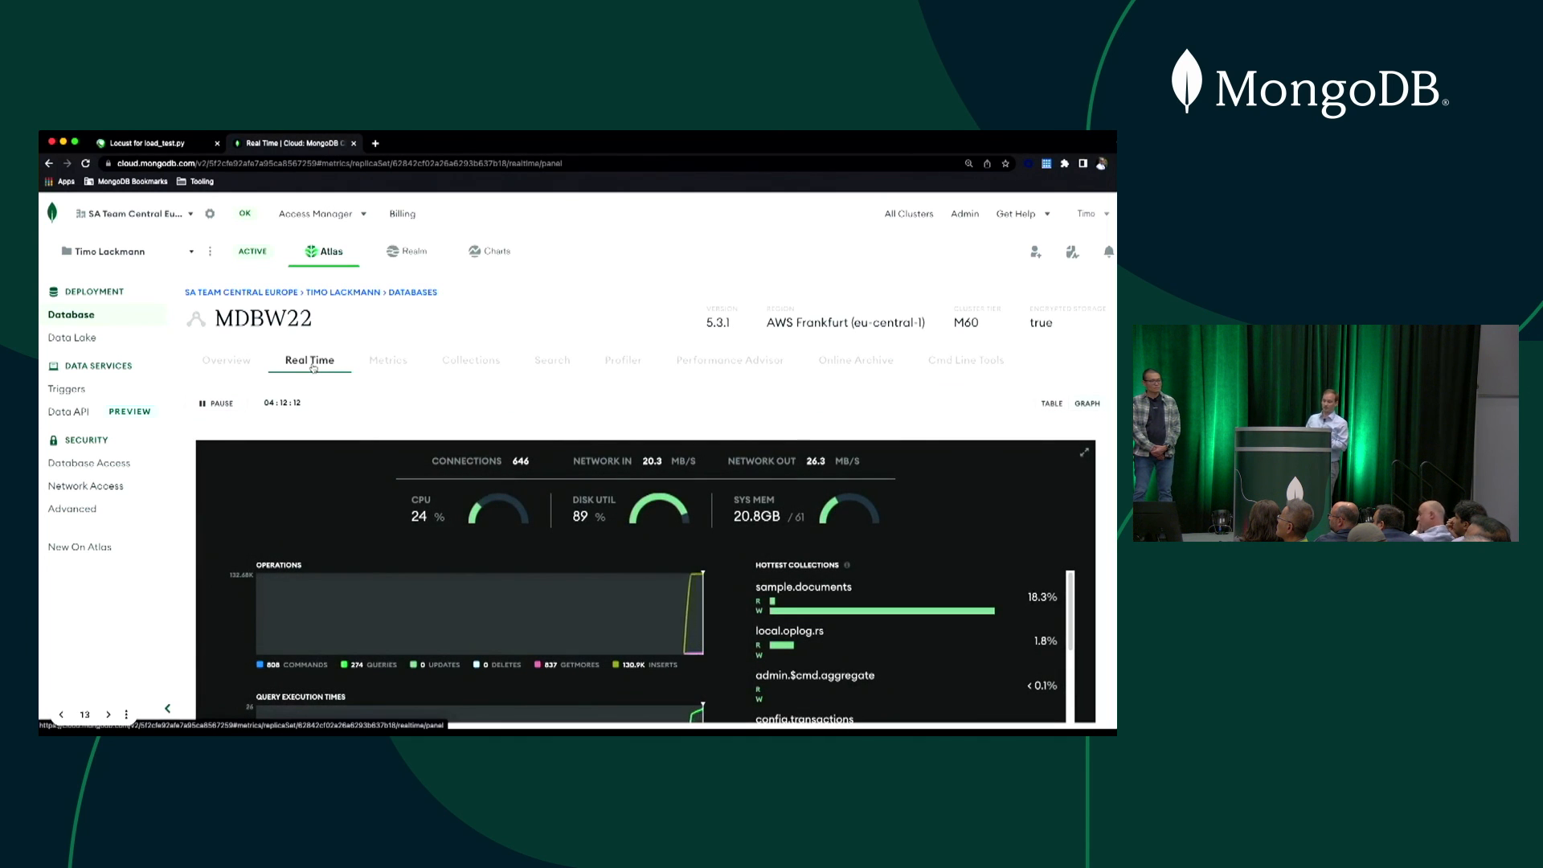
pyautogui.scroll(-3)
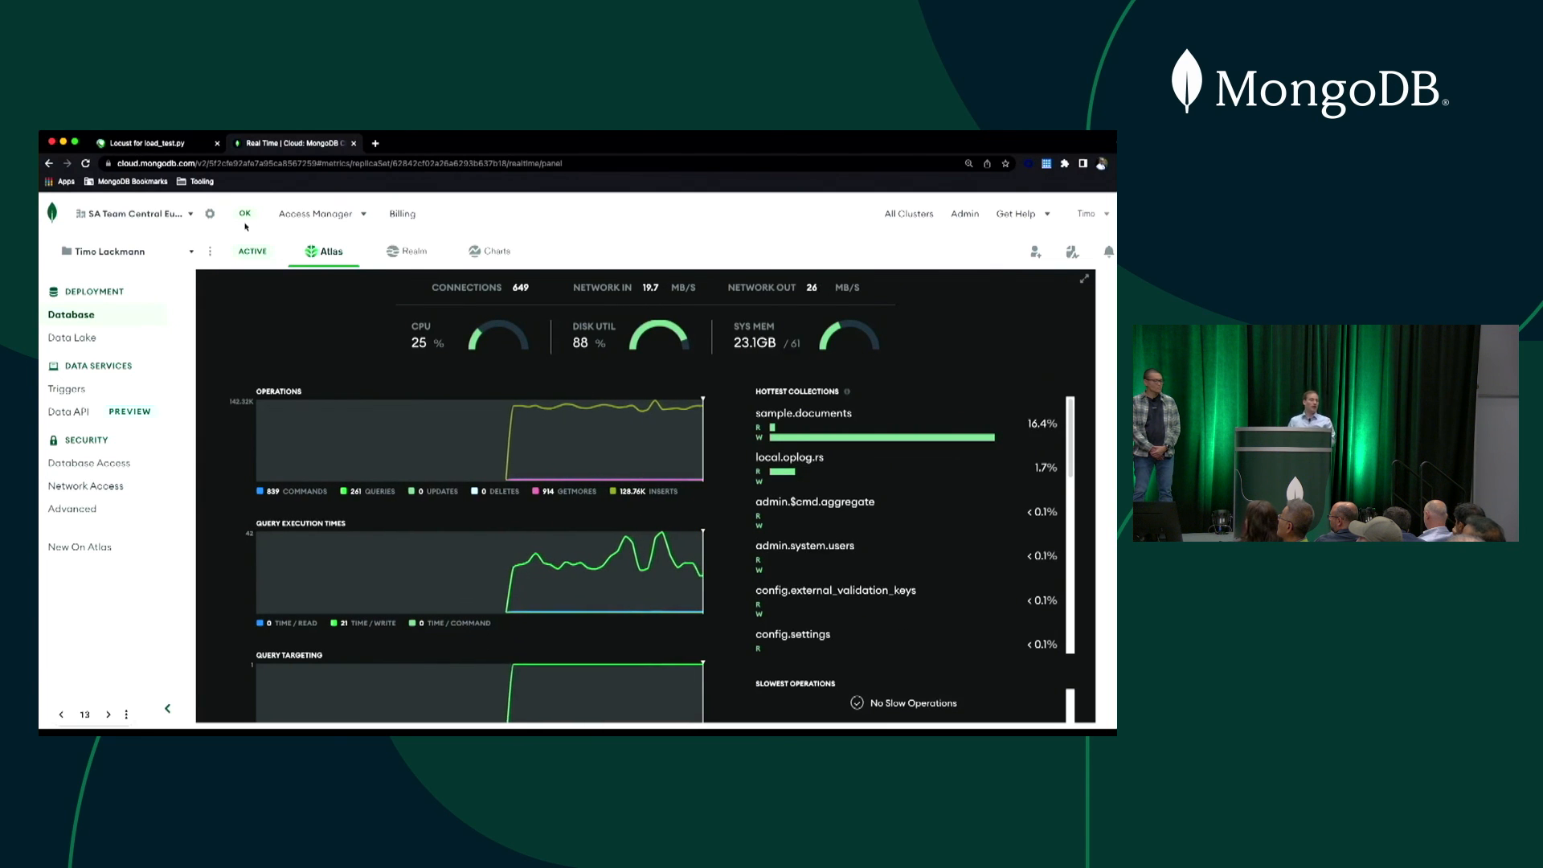
# - Switch back to the Locust charts showing the rate steady around 131k RPS
pyautogui.click(148, 143)
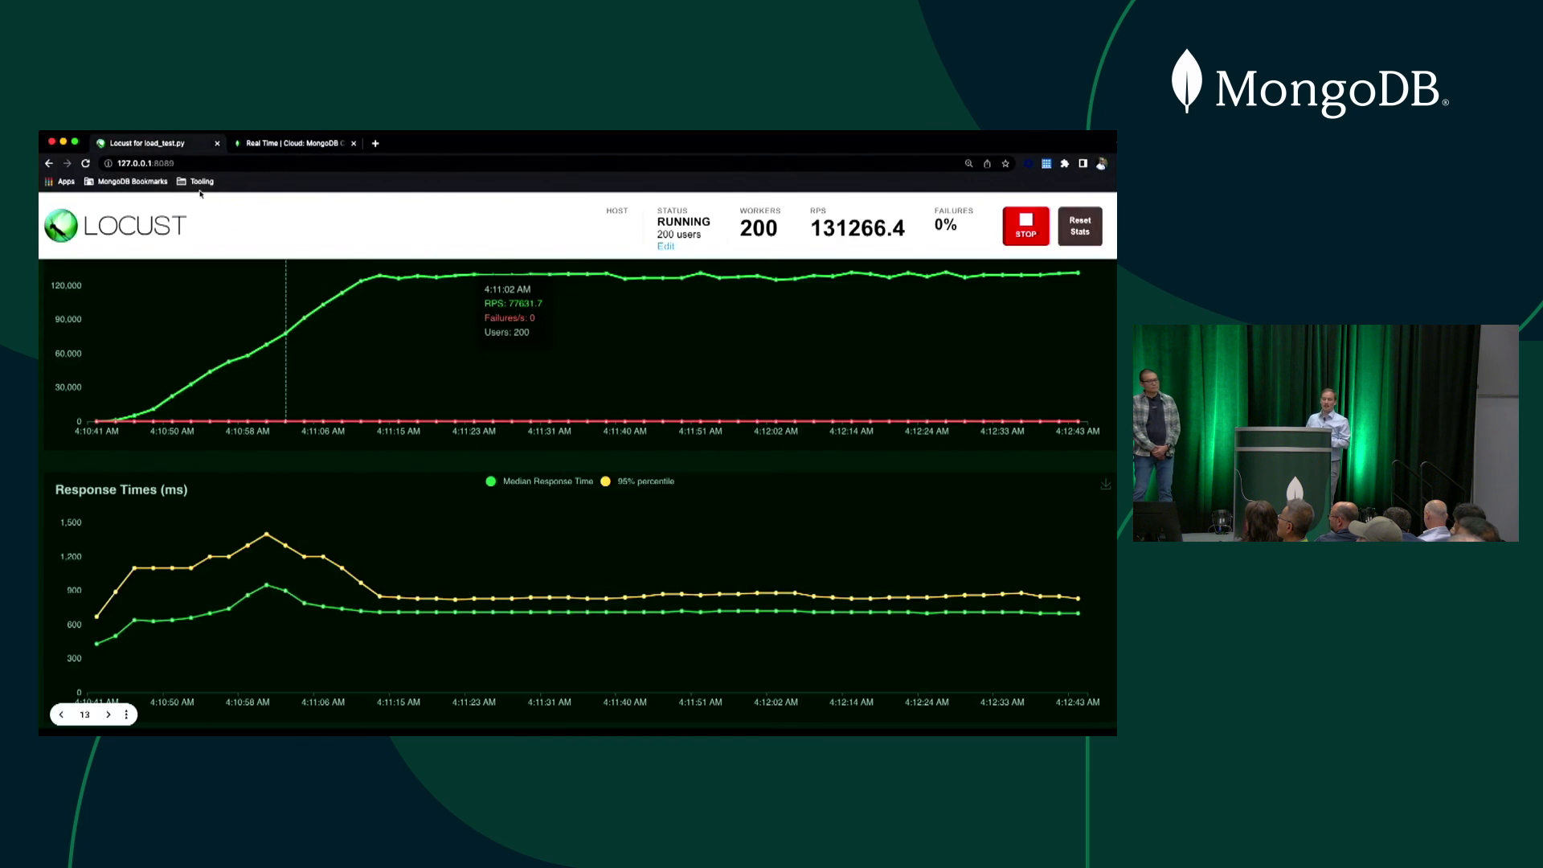
pyautogui.moveTo(528, 384)
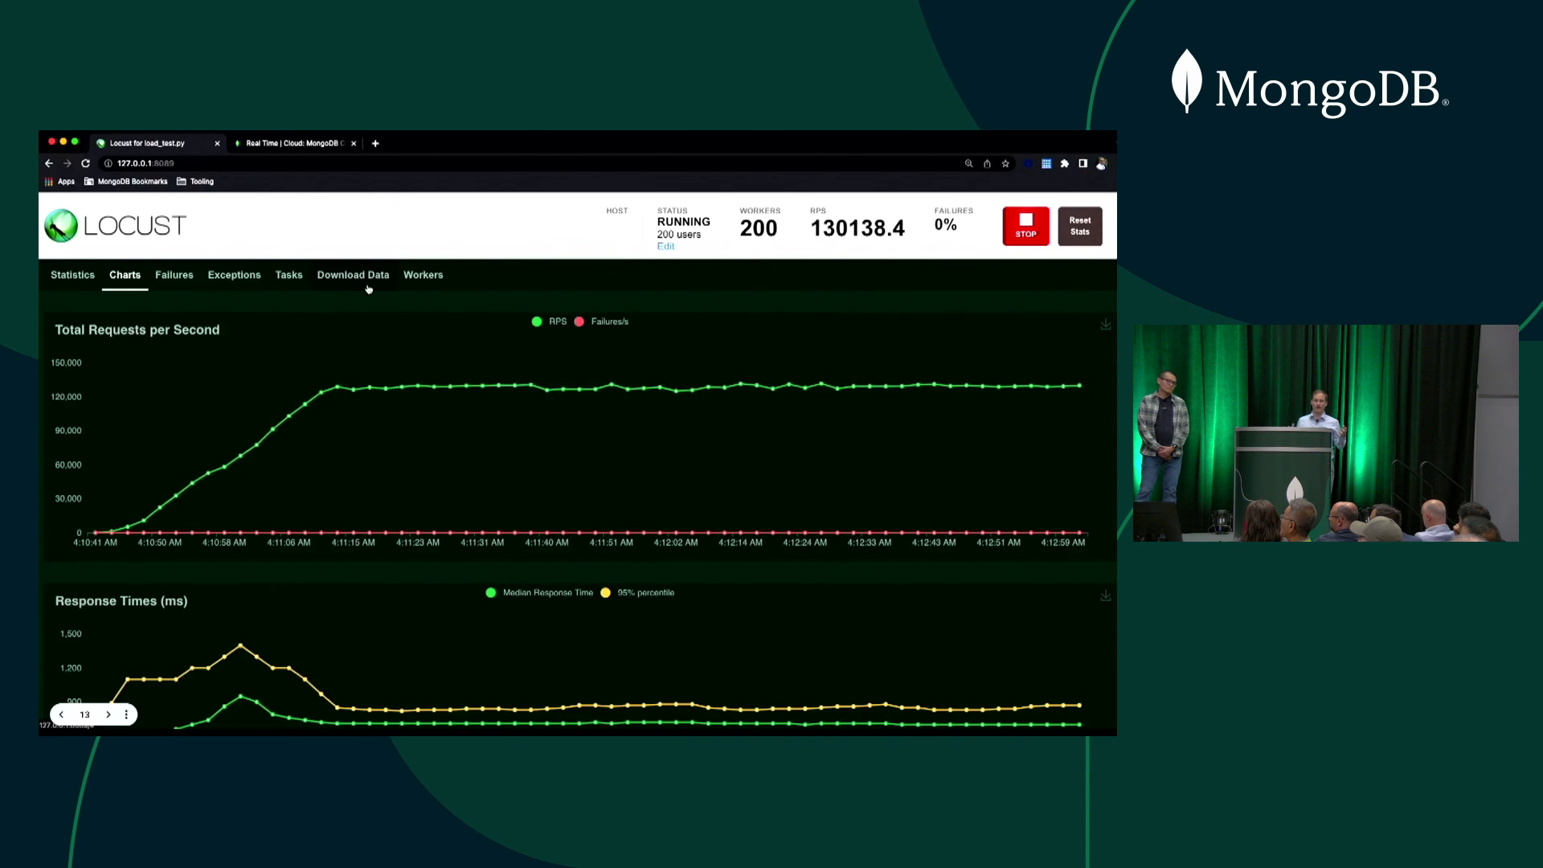
# - Download the test report showing ~17.6M requests, 0 failures, percentiles and charts
pyautogui.click(352, 275)
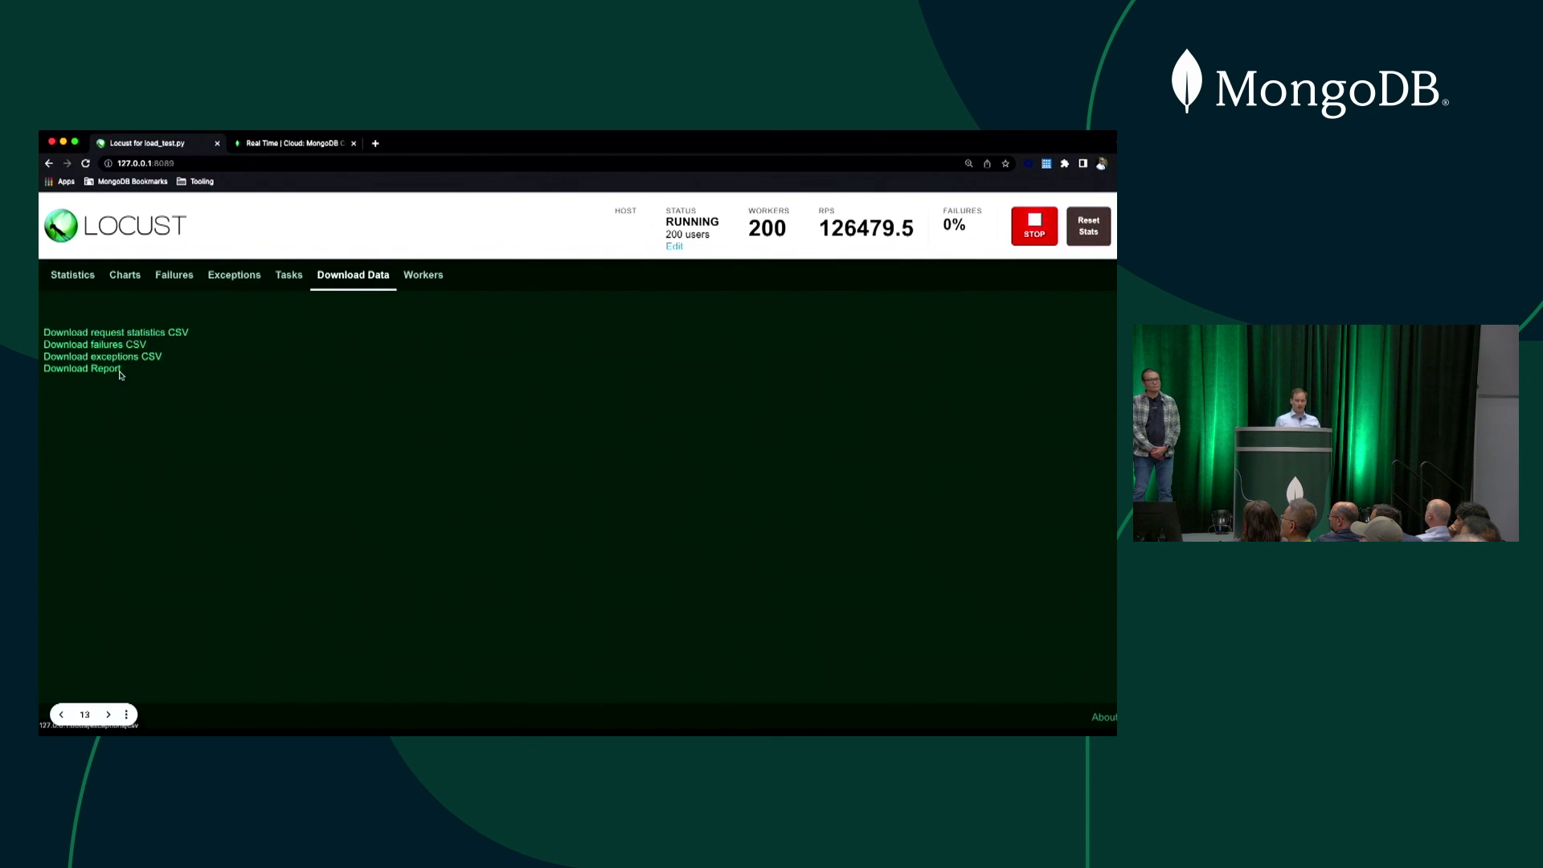
pyautogui.click(82, 368)
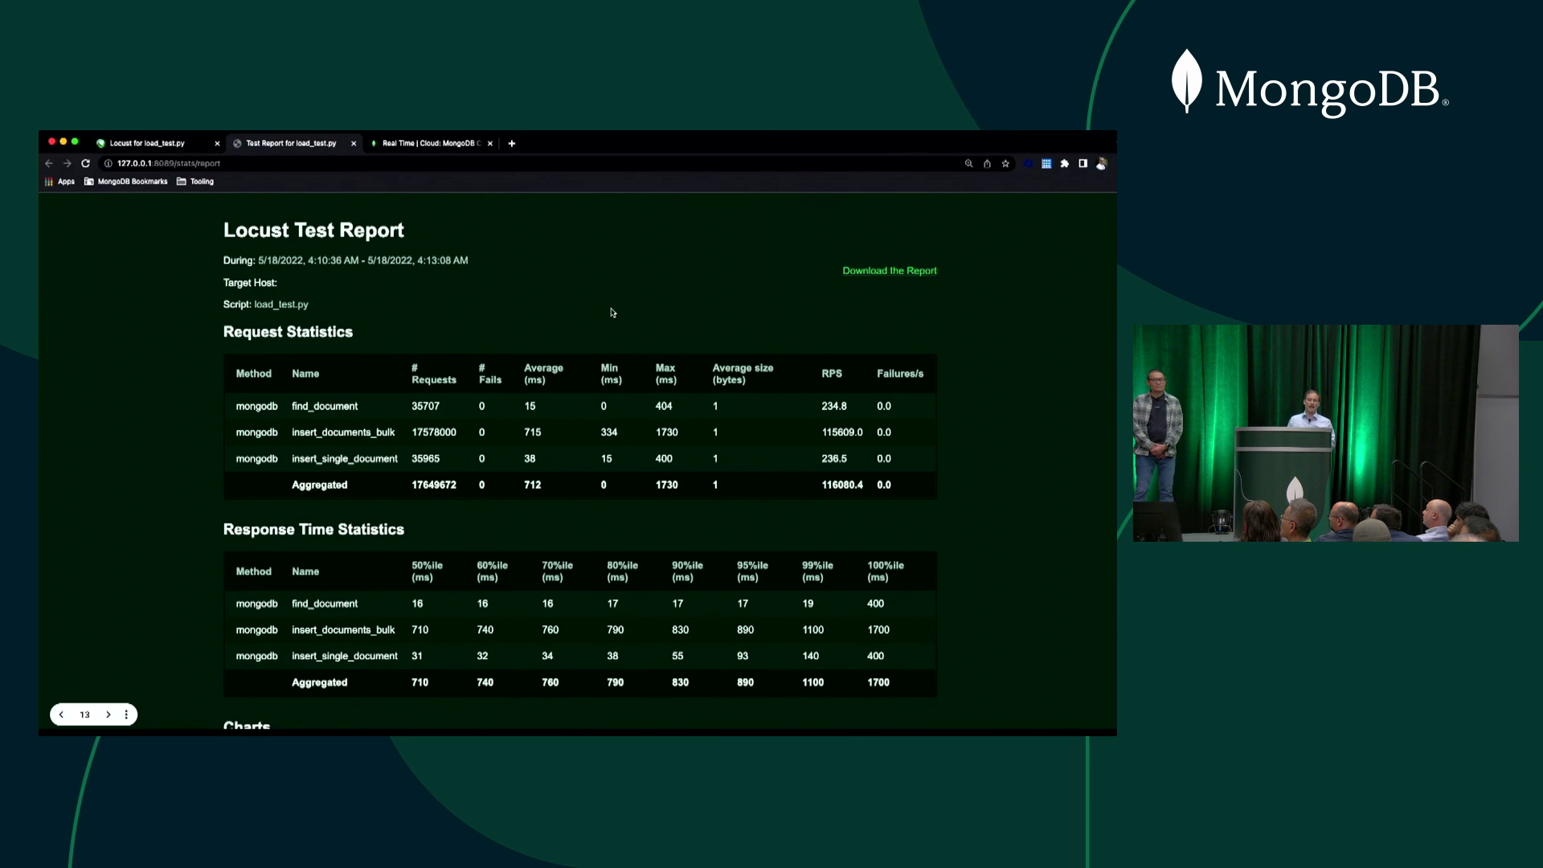
pyautogui.scroll(-3)
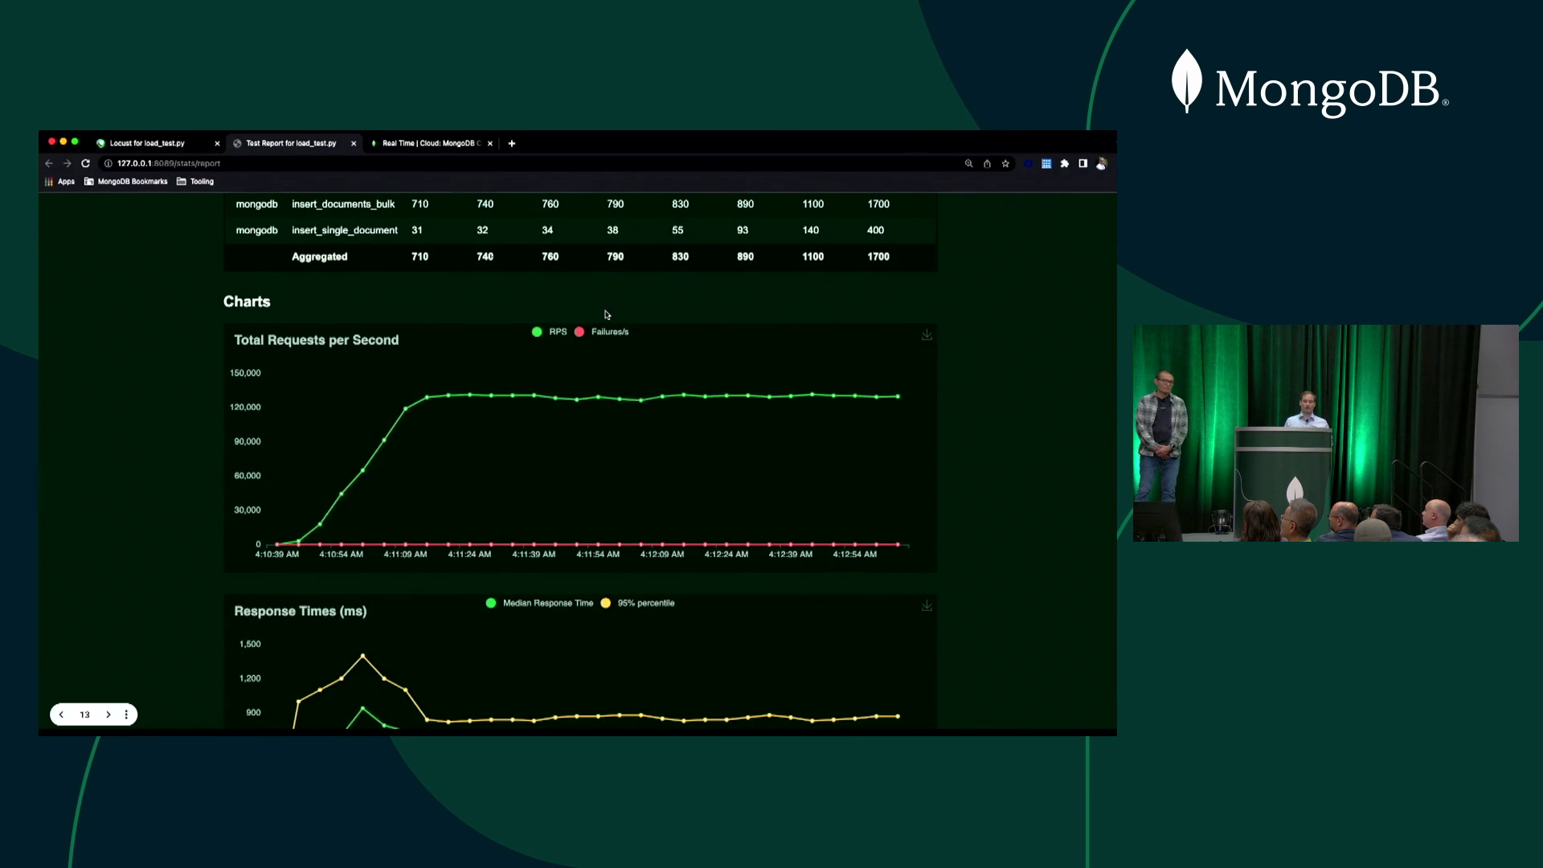
pyautogui.scroll(-3)
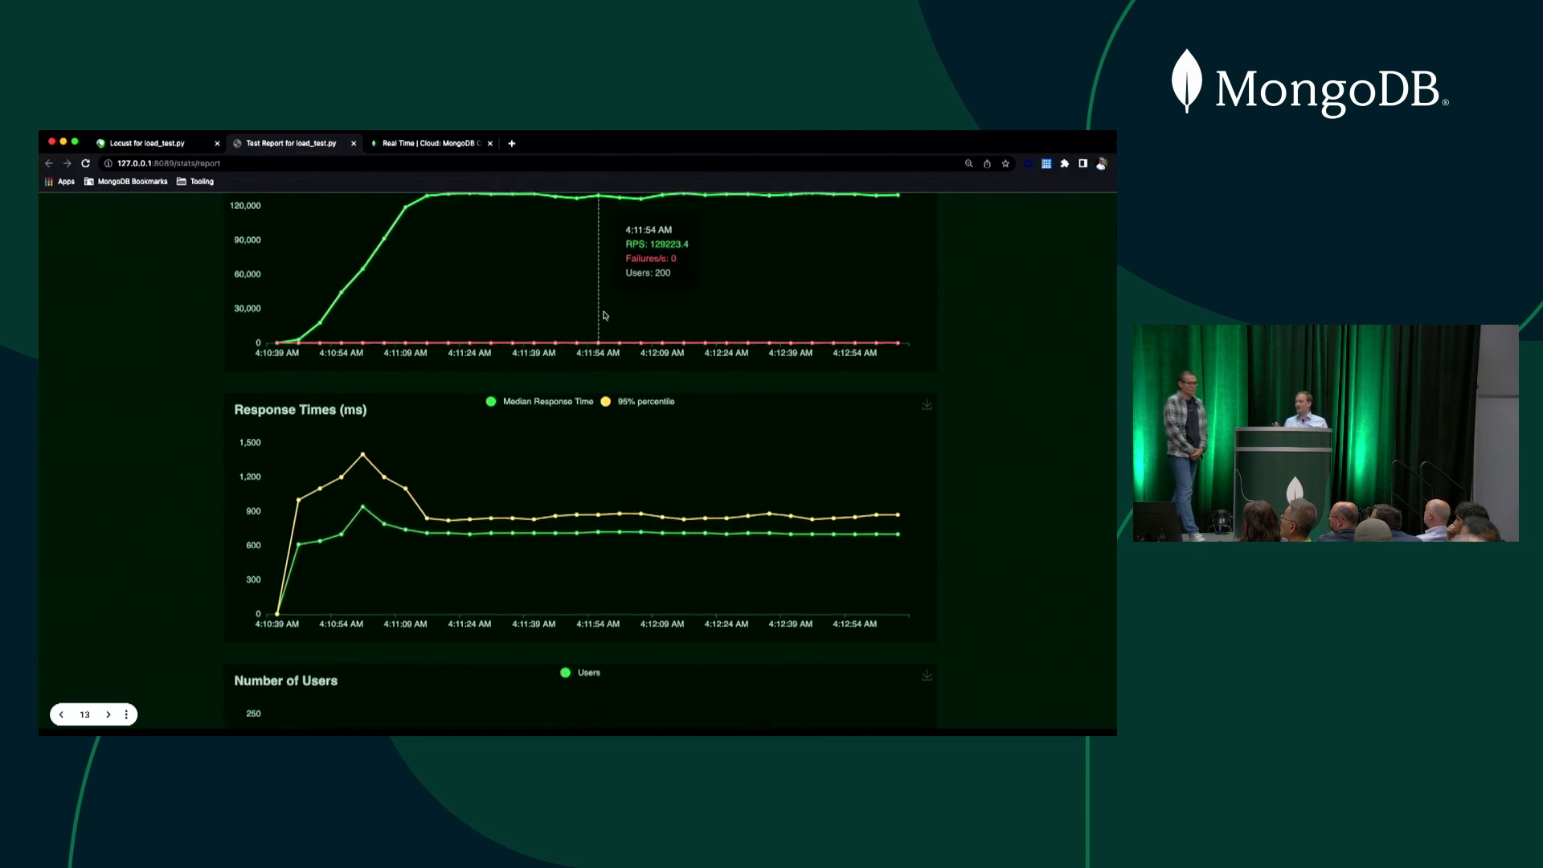
pyautogui.scroll(-3)
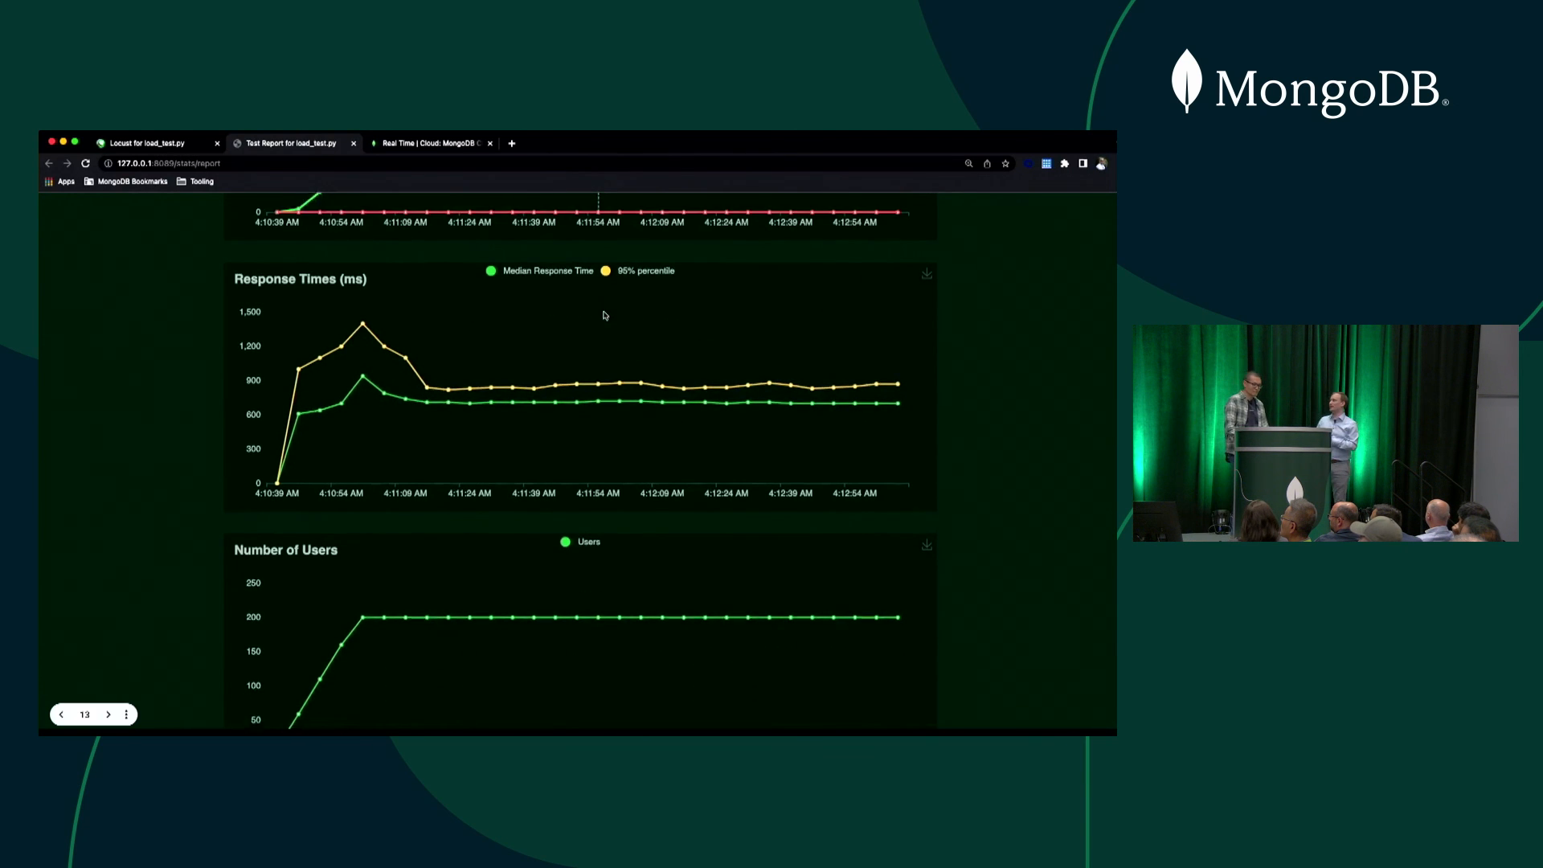
pyautogui.scroll(-3)
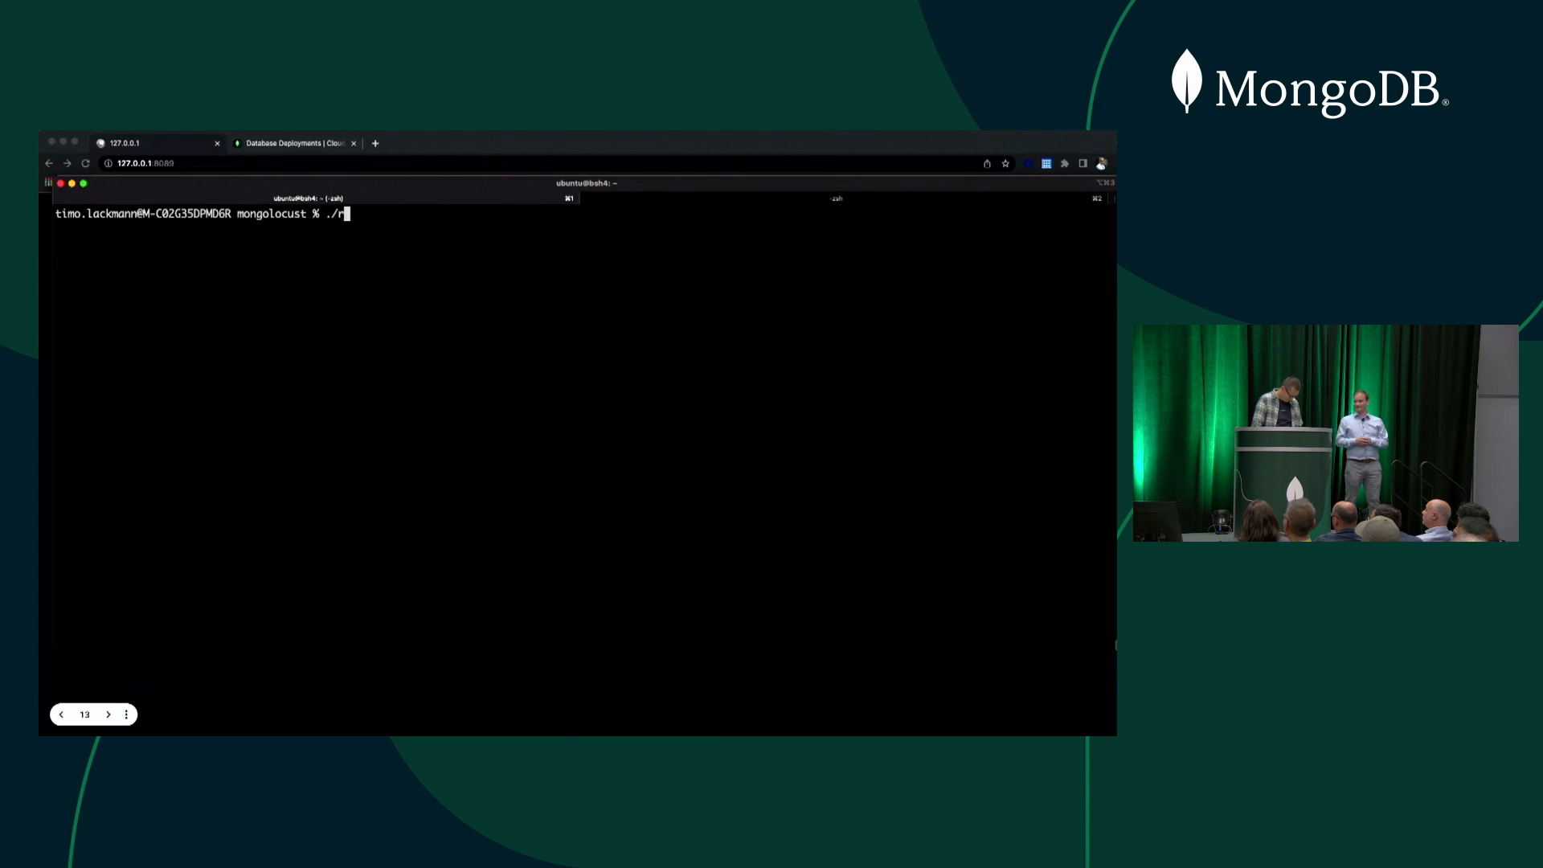
# - Enter ./redeploy.sh at the prompt without running it yet
pyautogui.write('edeploy.sh')
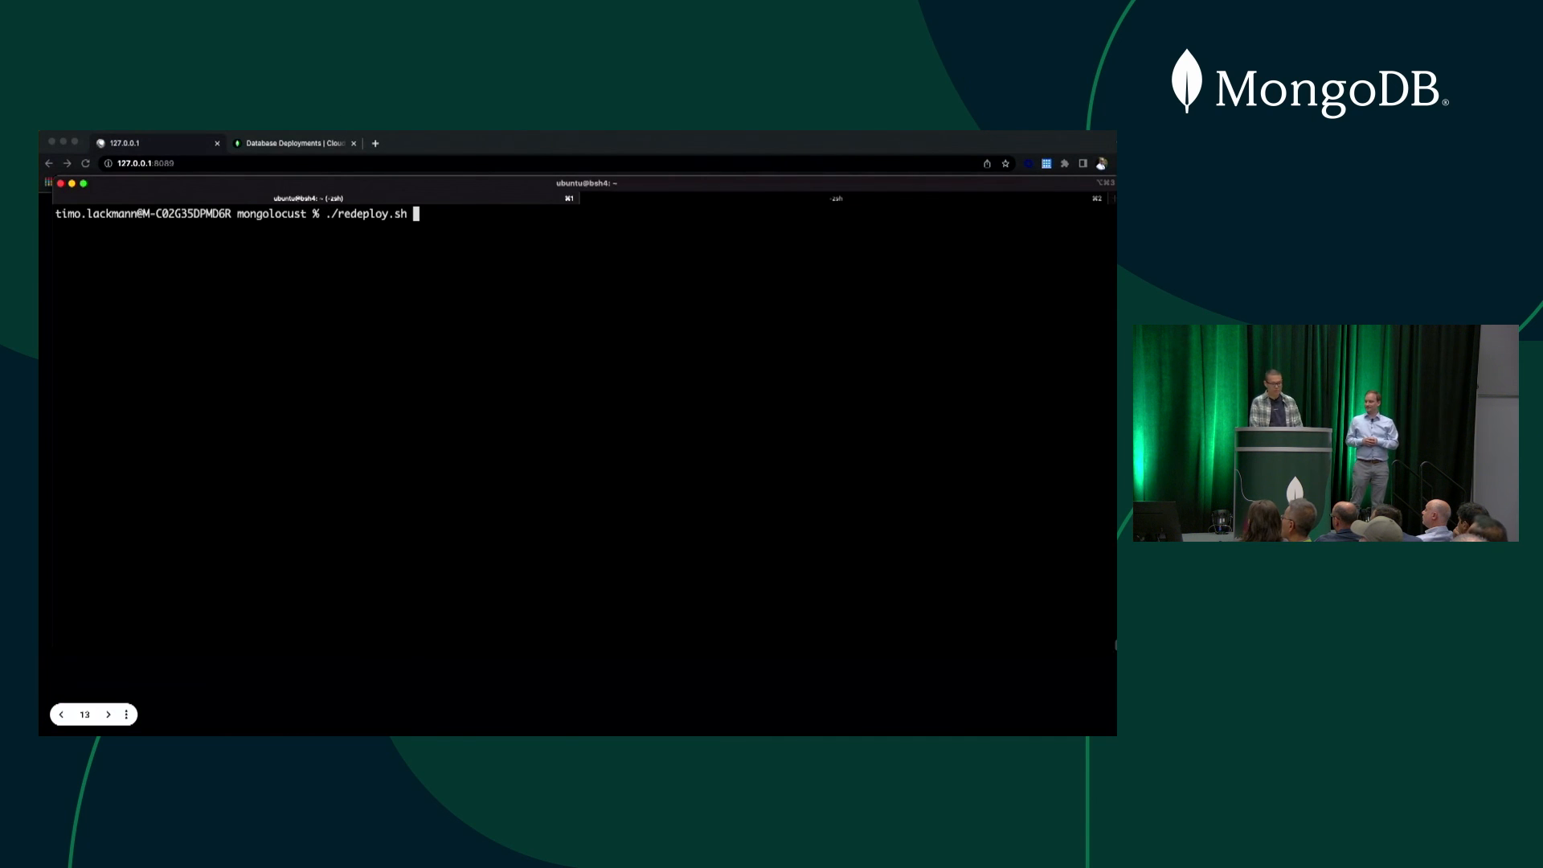